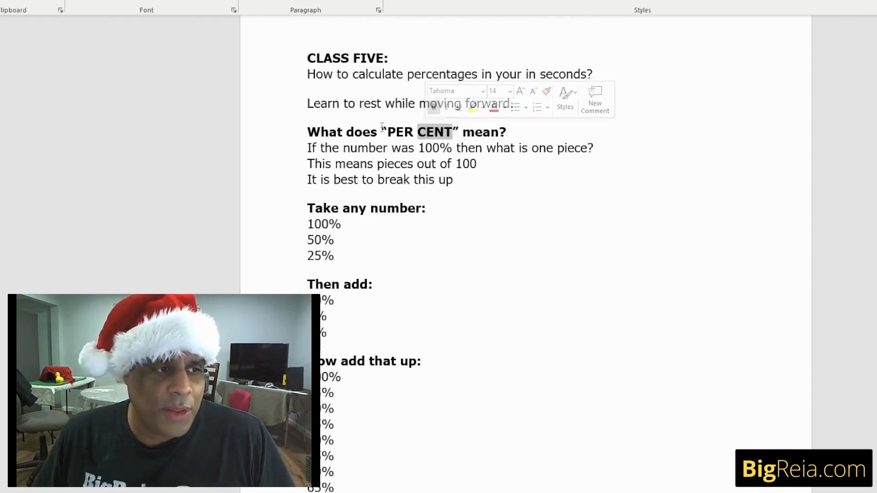
# - Insert blank lines after the 25% line, before the Then add heading
pyautogui.click(353, 132)
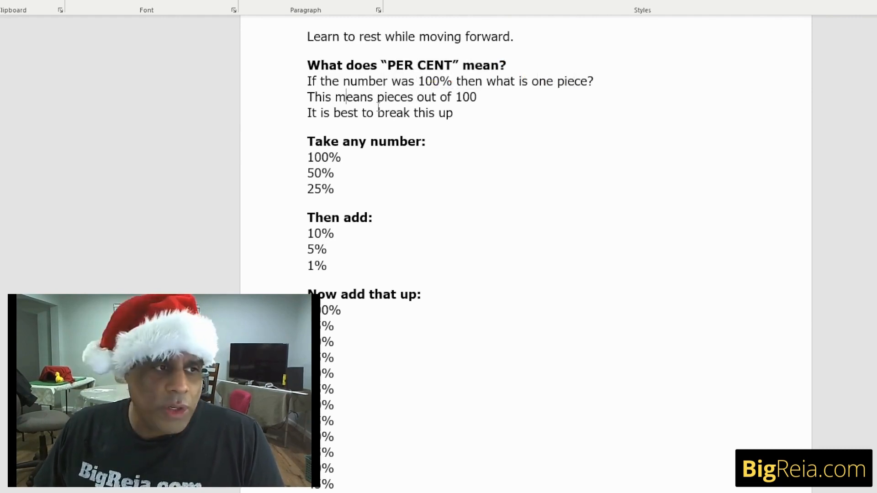
pyautogui.doubleClick(395, 97)
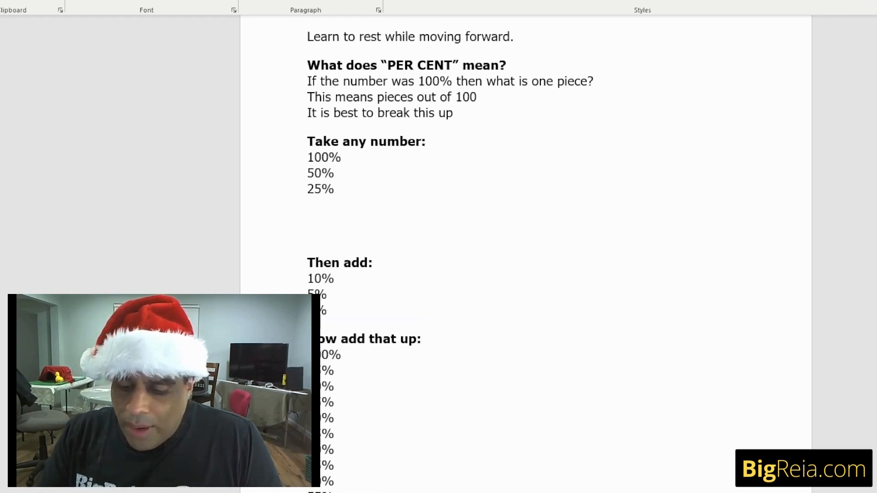
# - Type the worked example 80, 40 and 20 on separate lines below 25%, removing a duplicate 80
pyautogui.write('80')
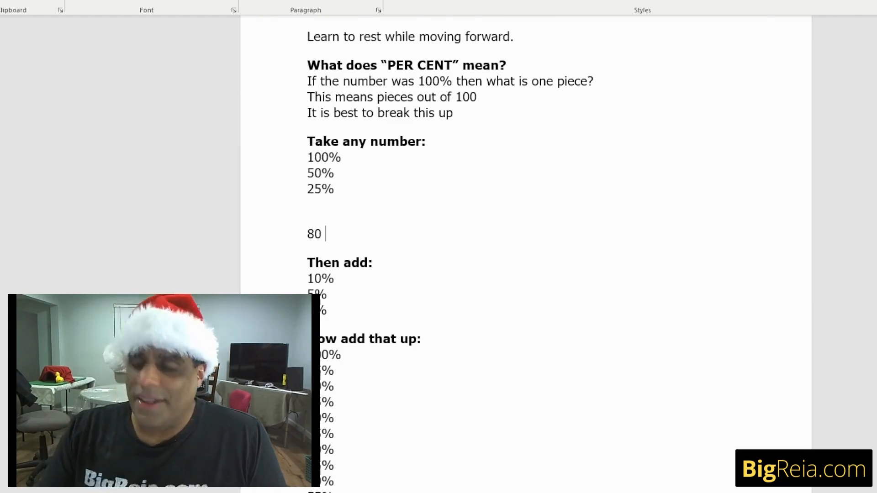
pyautogui.write('80')
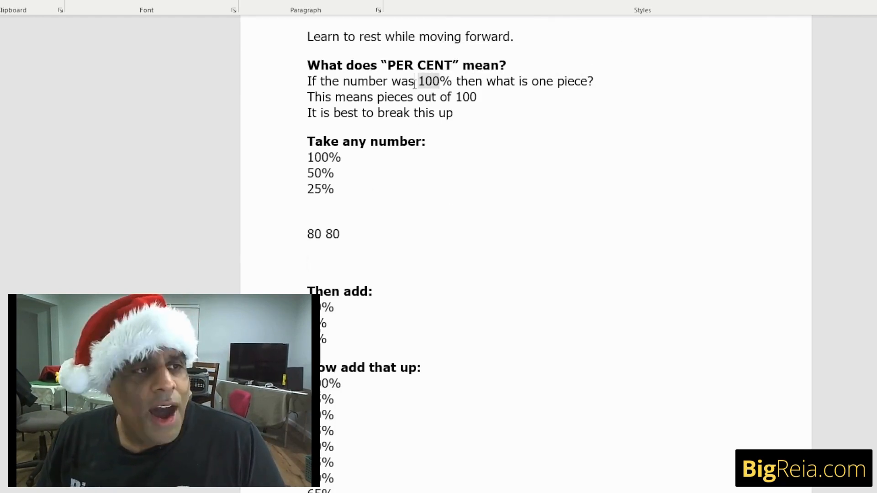
pyautogui.doubleClick(435, 81)
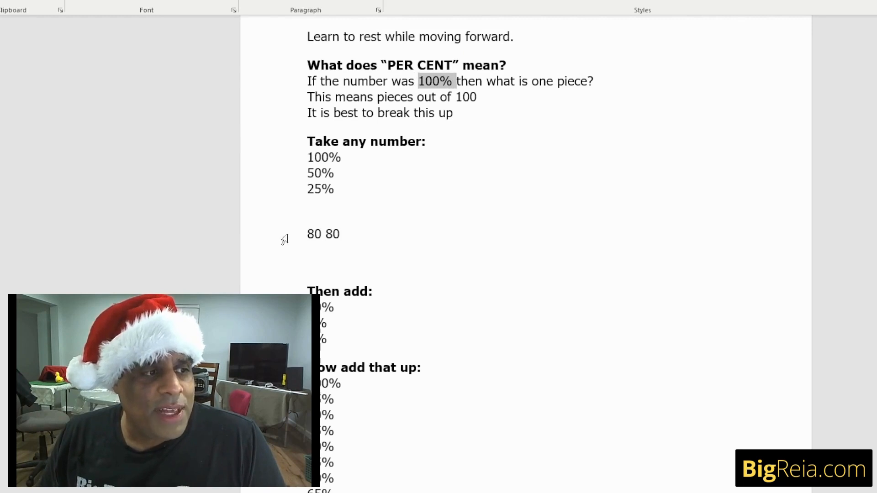
pyautogui.click(324, 234)
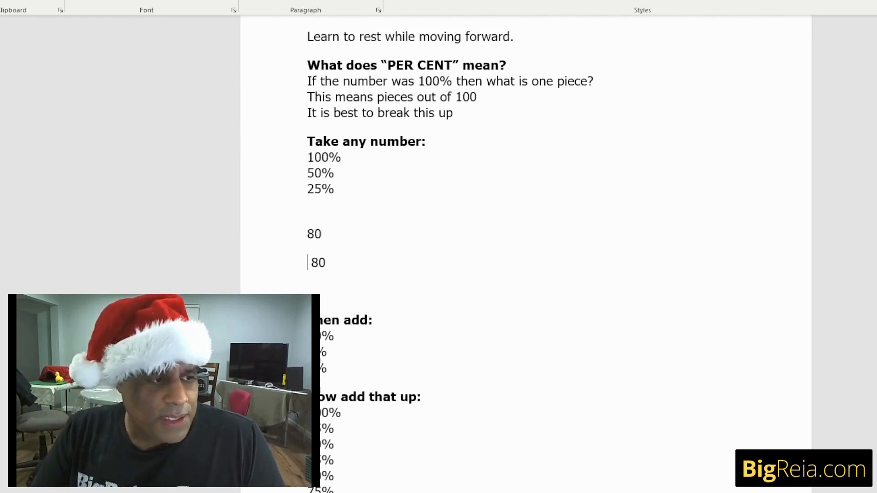
pyautogui.press('Backspace')
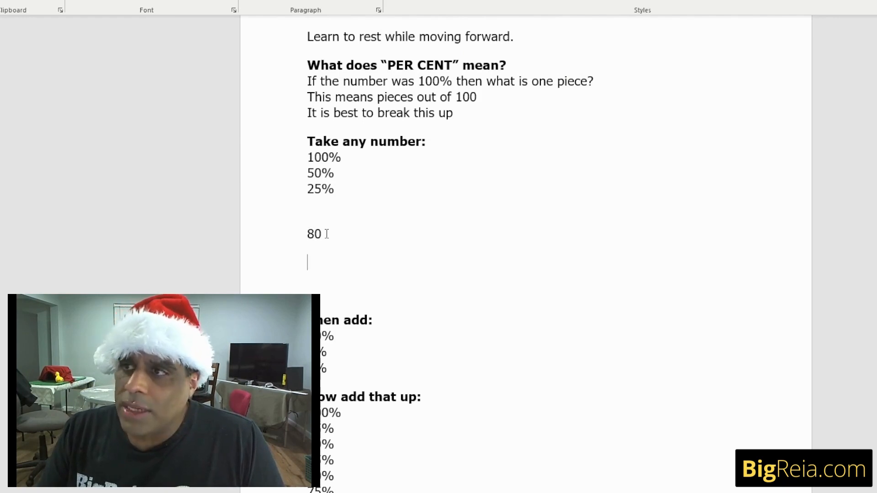
pyautogui.write('4')
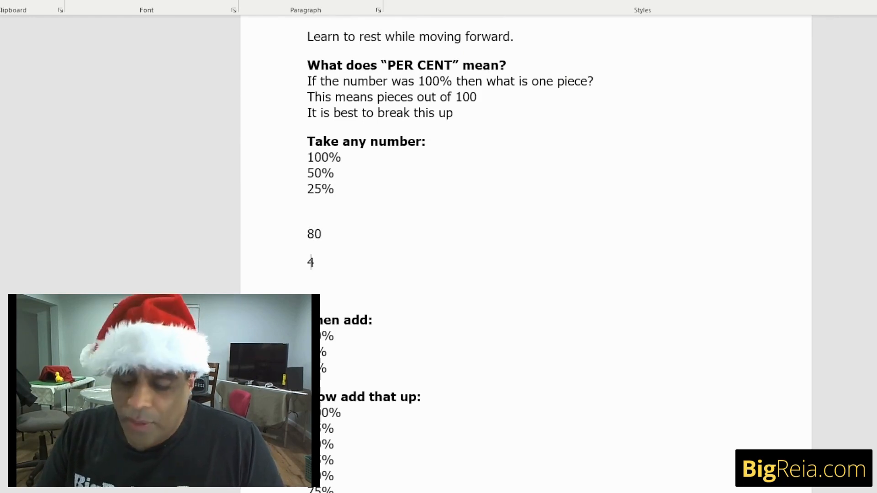
pyautogui.write('0')
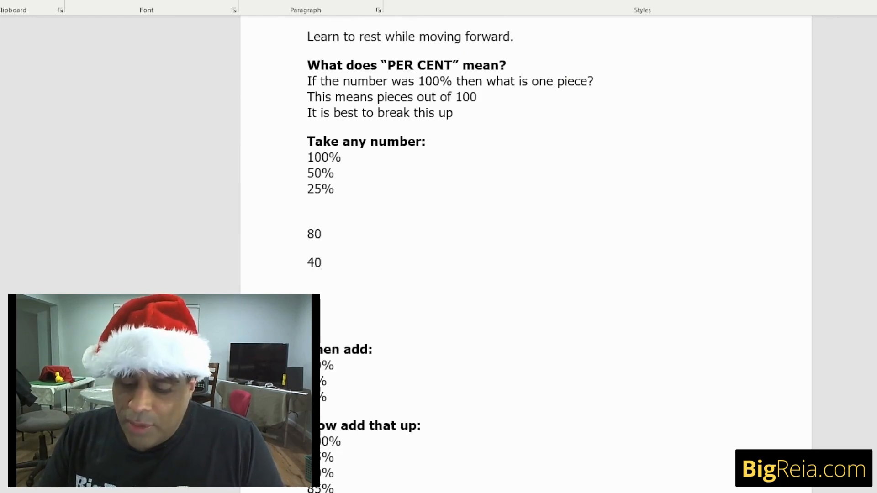
pyautogui.write('20')
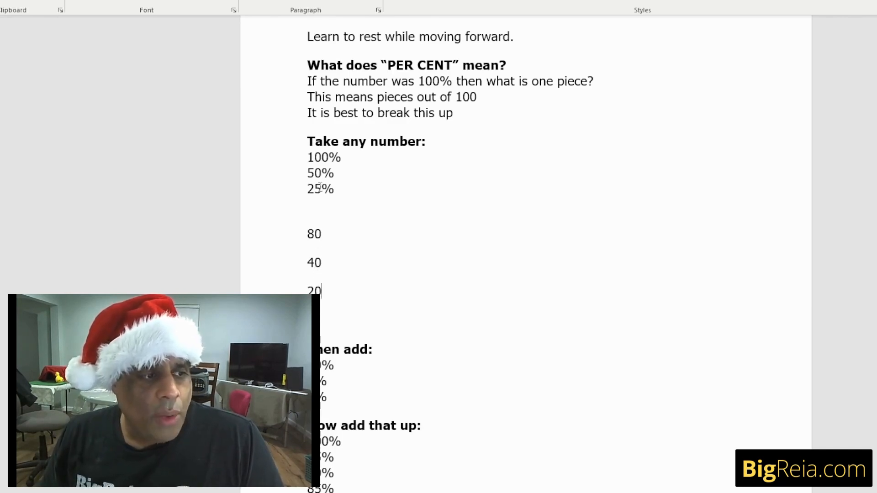
pyautogui.doubleClick(314, 233)
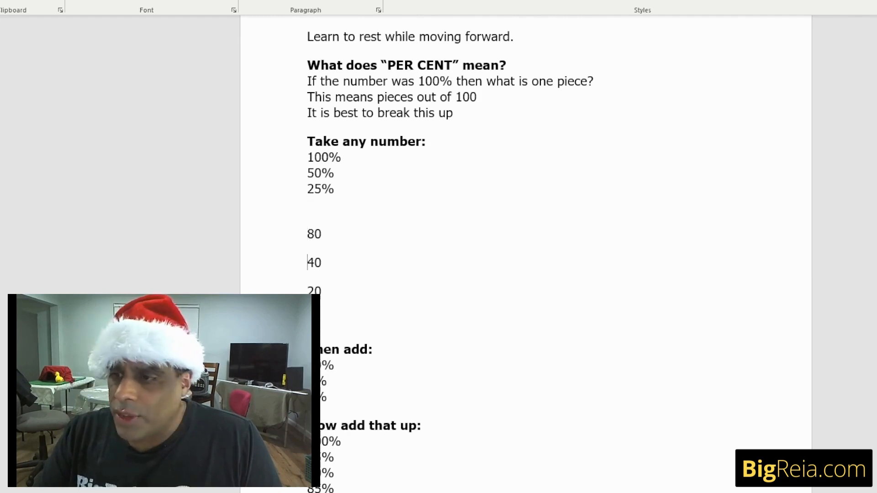
# - Write 80 8 beside 10%, 4 beside 5% and .8 beside 1% under Then add
pyautogui.scroll(-3)
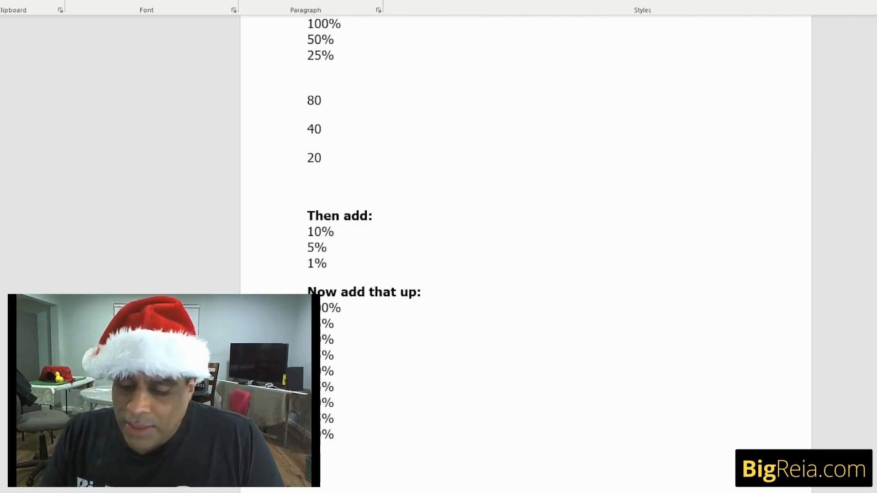
pyautogui.write('80')
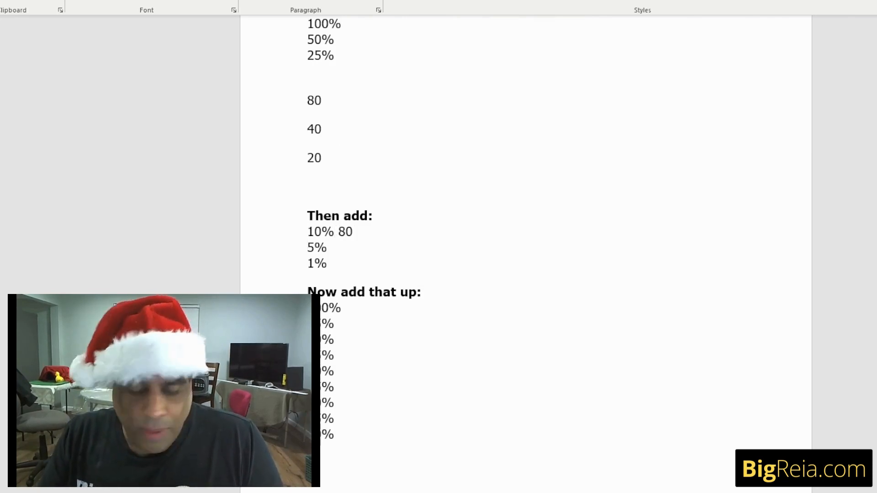
pyautogui.write('8')
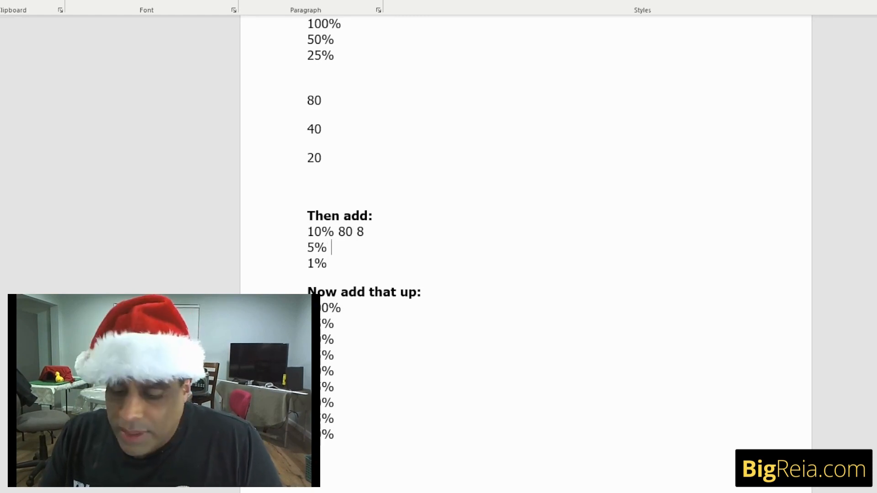
pyautogui.write('40')
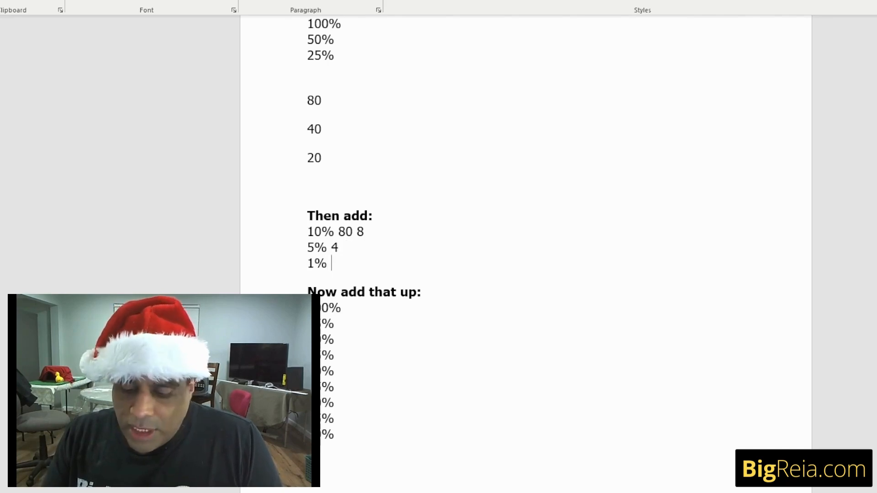
pyautogui.write('.8')
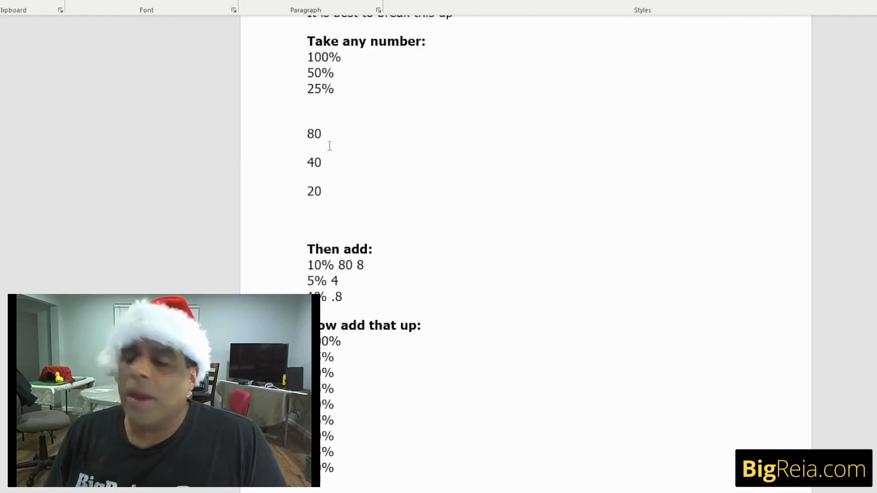
pyautogui.doubleClick(313, 133)
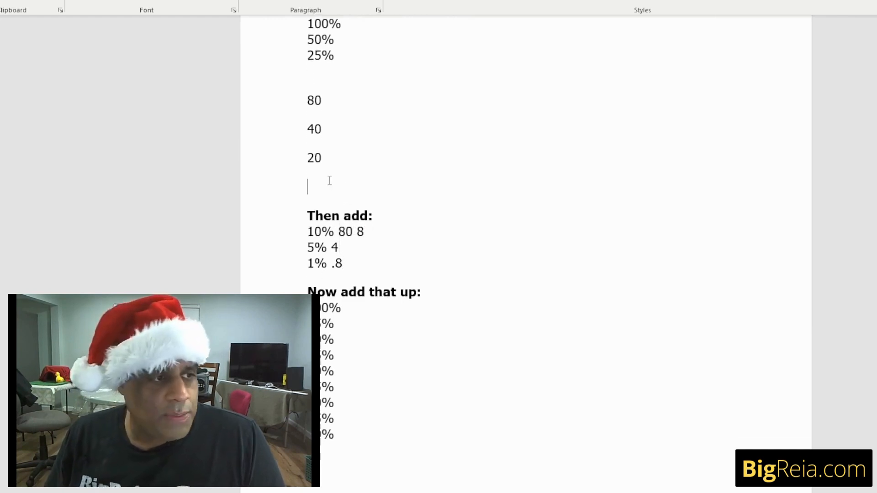
# - Add a second worked set of 90, 45 and 22.5 below the 20 line
pyautogui.write('90')
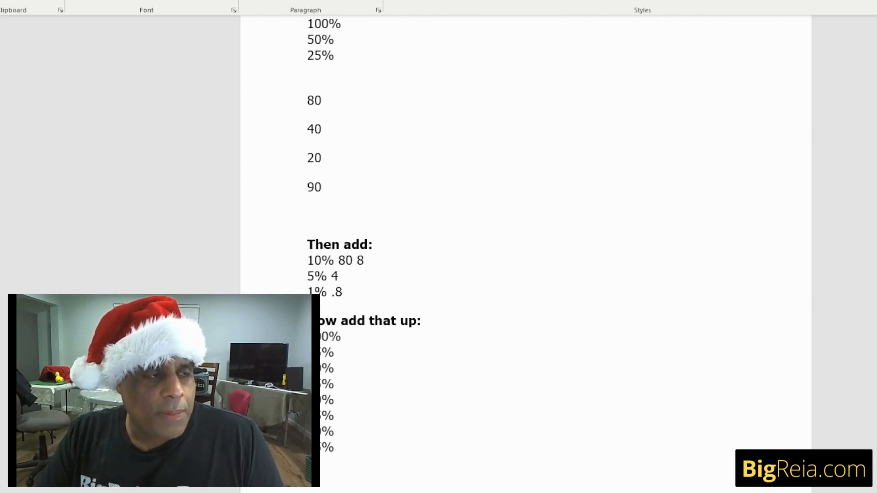
pyautogui.write('45')
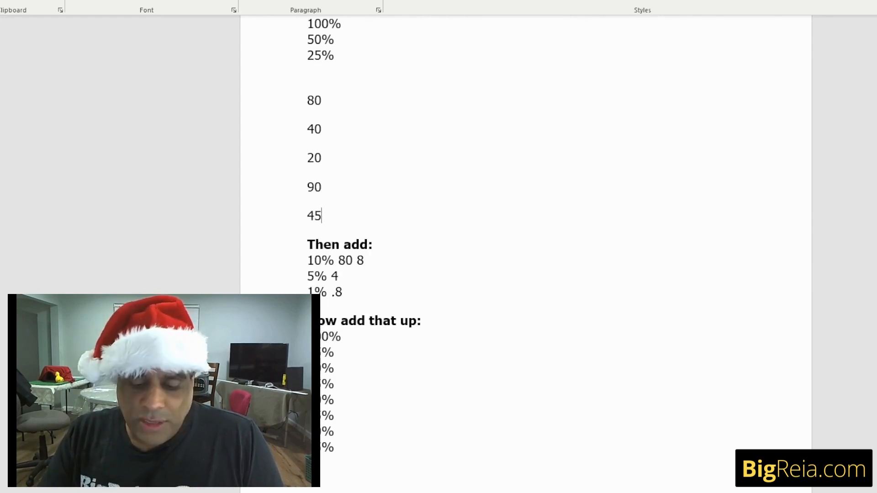
pyautogui.scroll(-3)
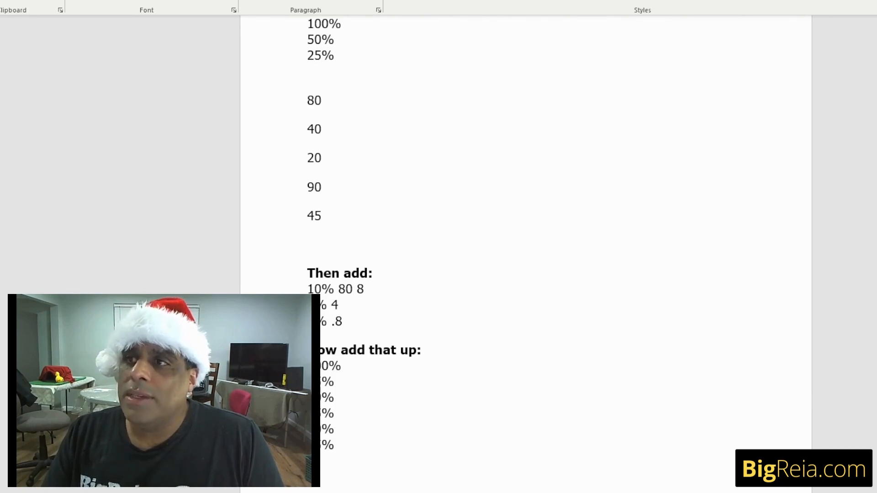
pyautogui.write('2')
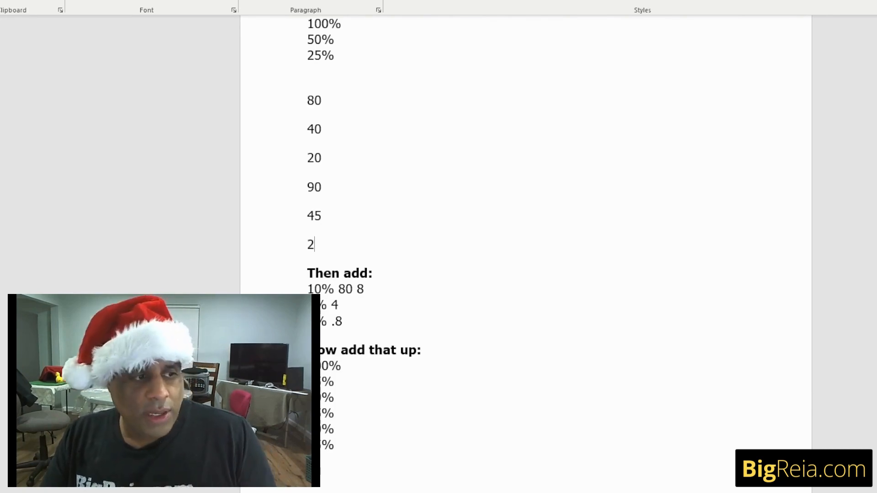
pyautogui.write('2.5')
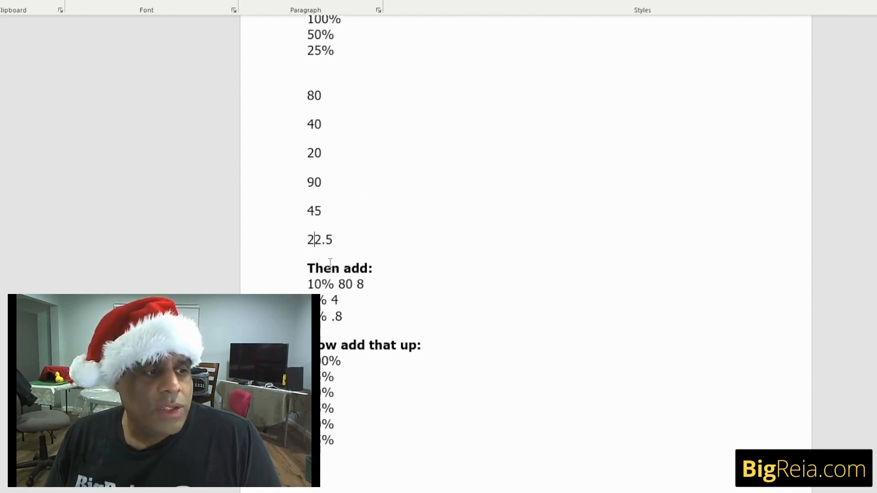
pyautogui.scroll(-3)
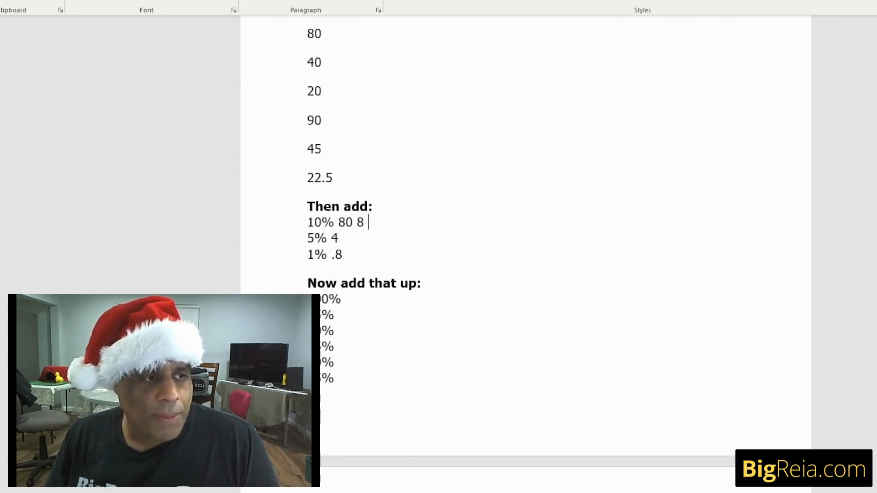
# - Add 9, 4.5 and .9 for the 90 example to the Then add lines
pyautogui.write('9')
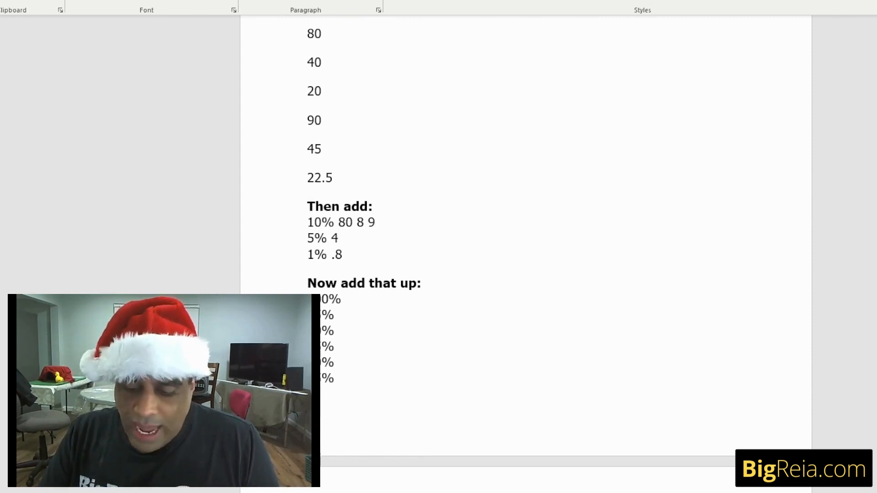
pyautogui.write('4.5')
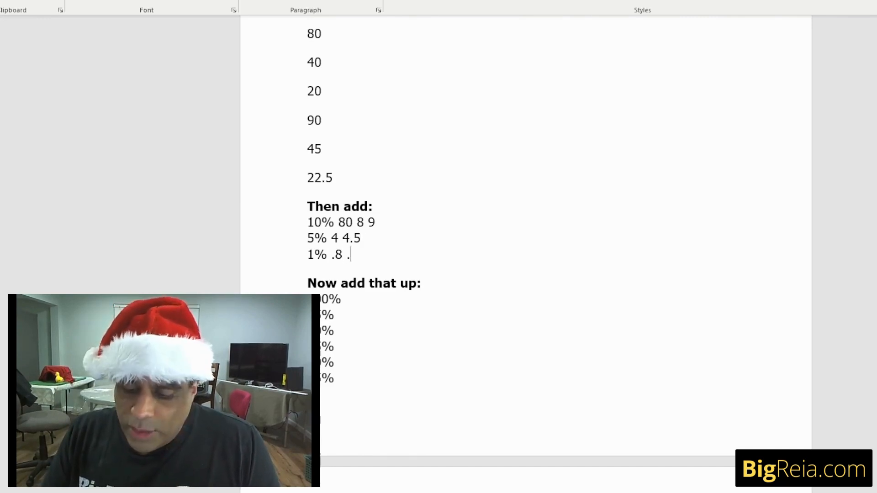
pyautogui.write('9')
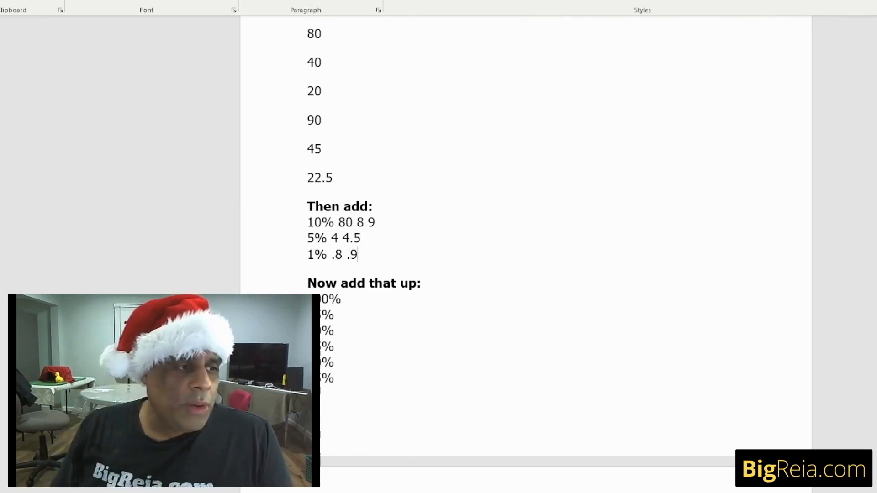
pyautogui.scroll(3)
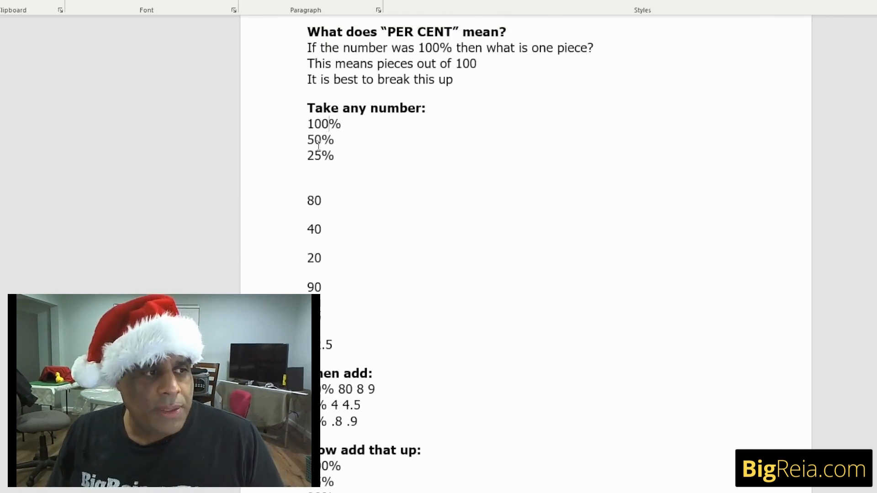
pyautogui.scroll(-3)
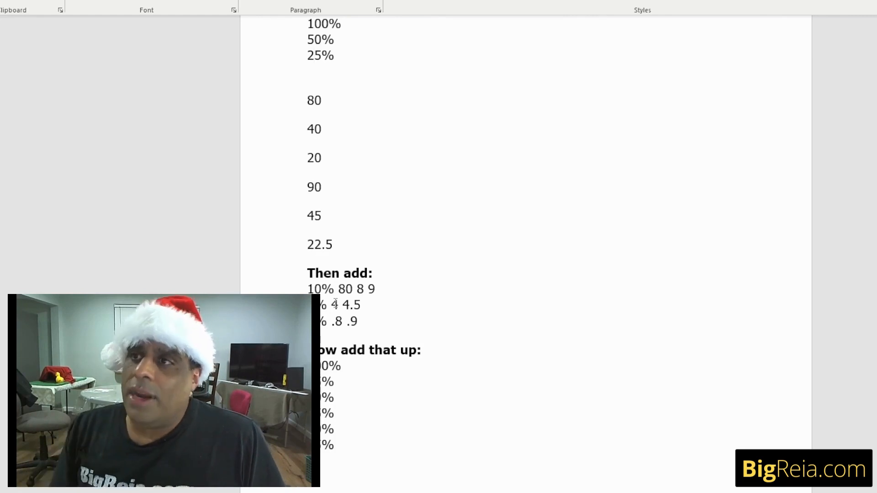
pyautogui.scroll(-3)
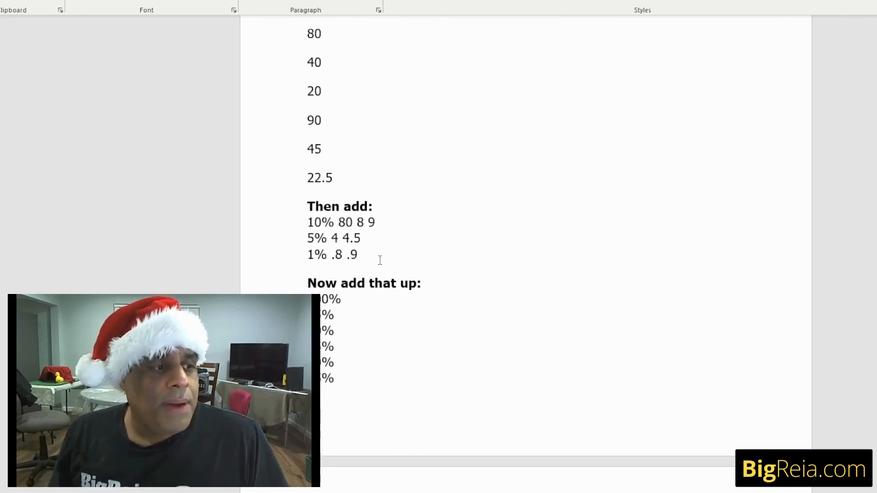
pyautogui.scroll(3)
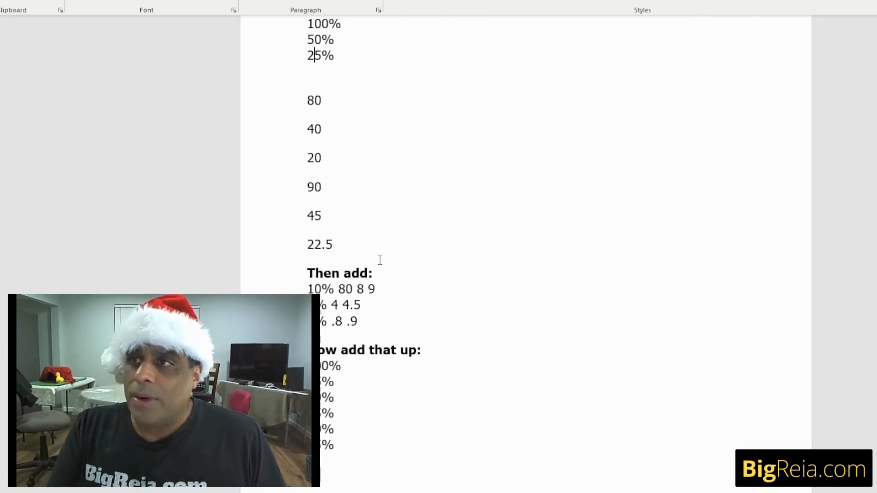
# - Annotate 95% with '100 - 5' and 90% with its subtraction from 100
pyautogui.scroll(-3)
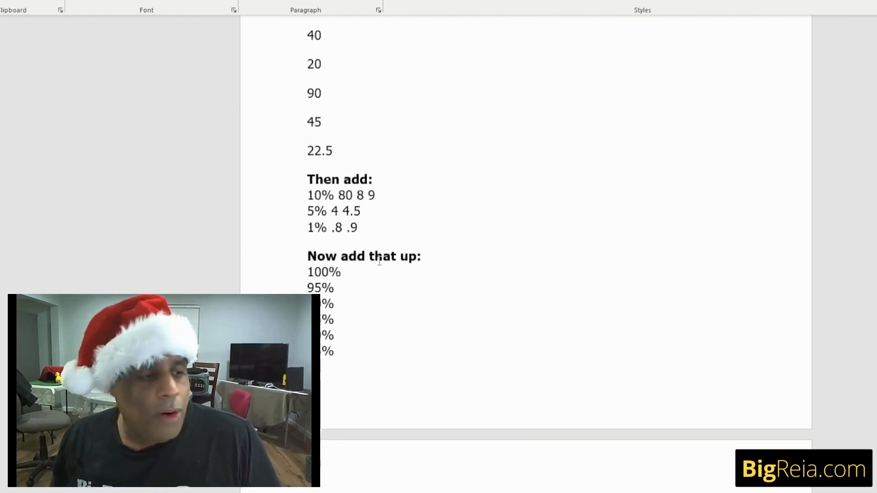
pyautogui.scroll(-3)
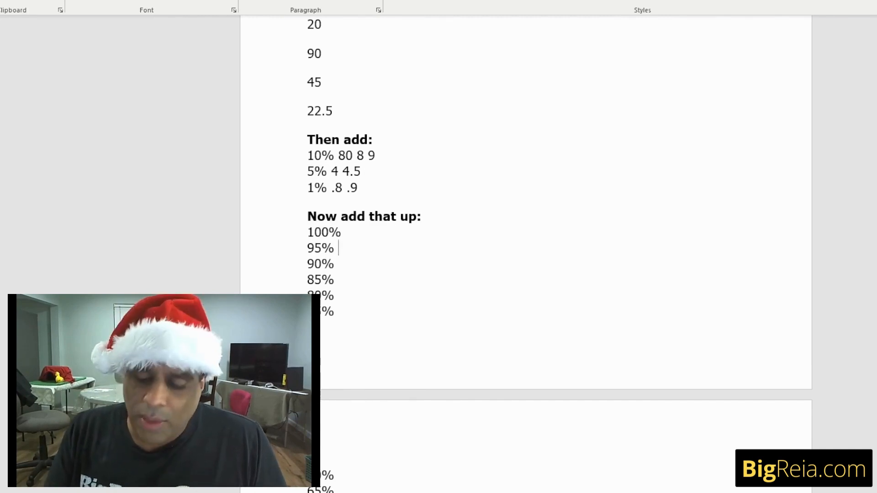
pyautogui.write('100 = 5')
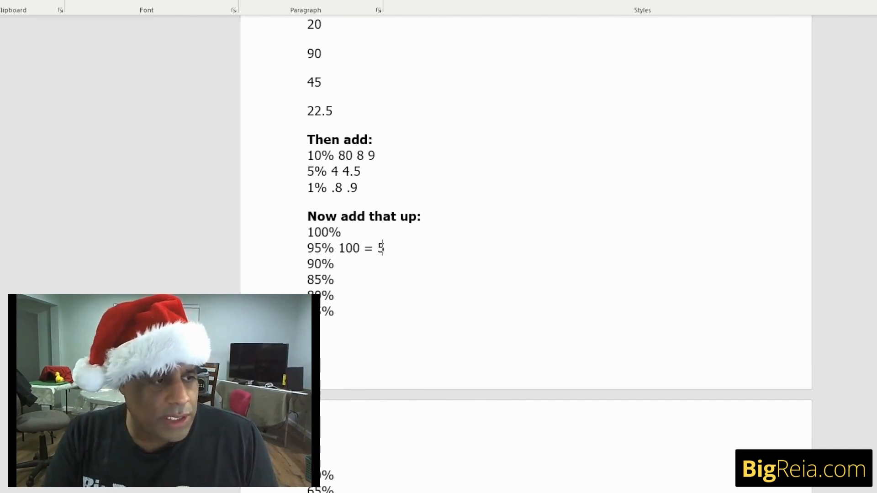
pyautogui.write('-')
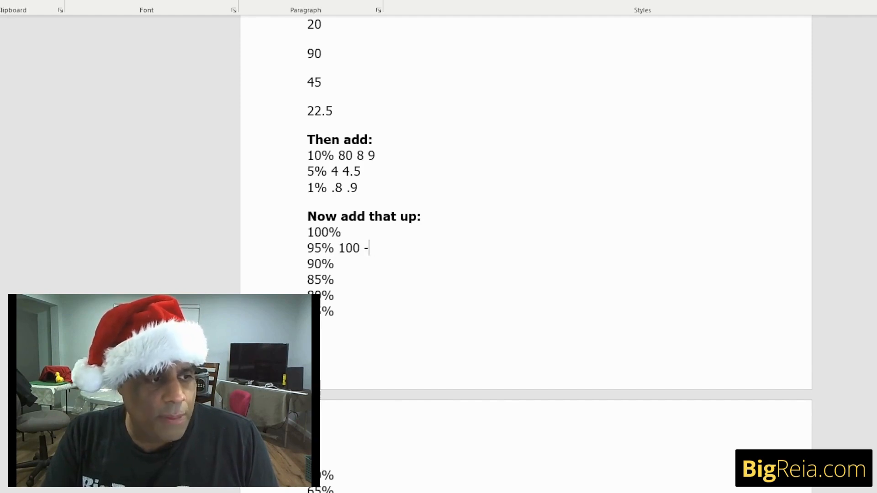
pyautogui.write('5')
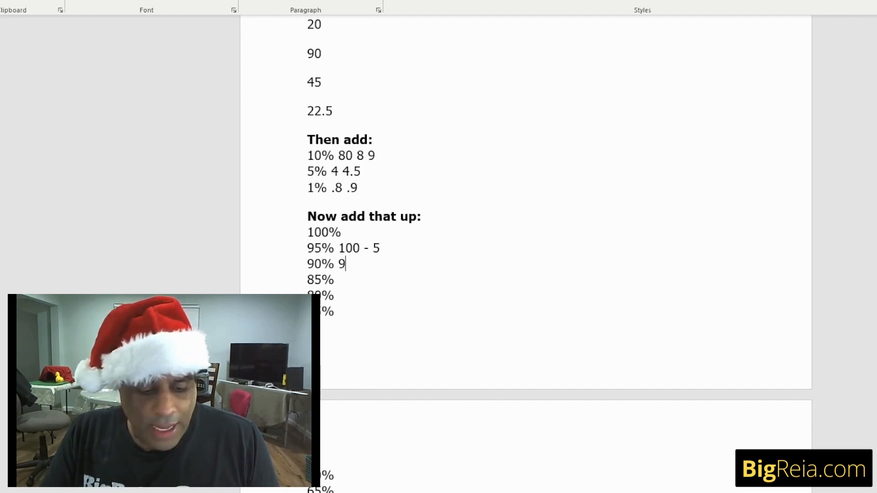
pyautogui.write('00 - 1')
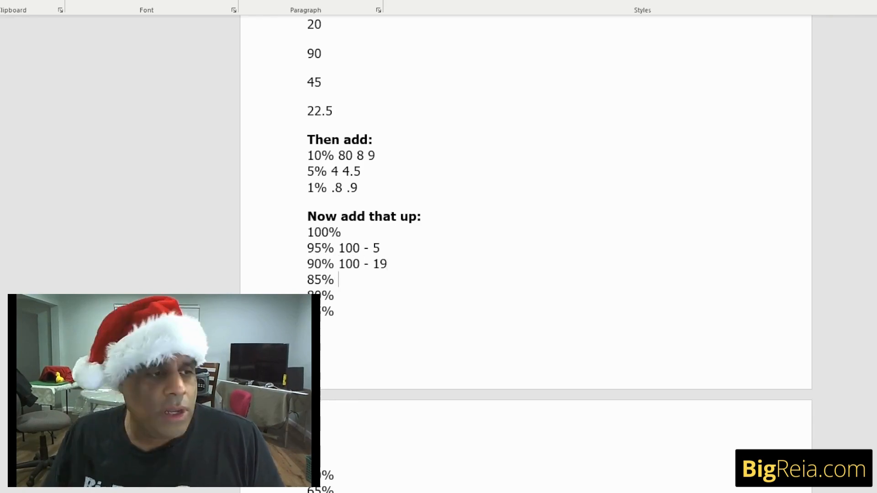
pyautogui.scroll(-3)
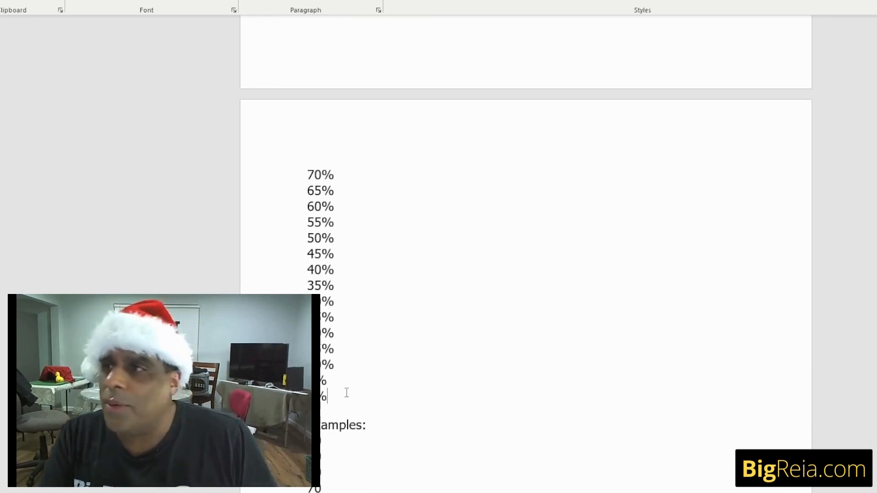
# - Give 10%, 5% and 1% the values 8, 4 and .8, removing scratch notes
pyautogui.write('.')
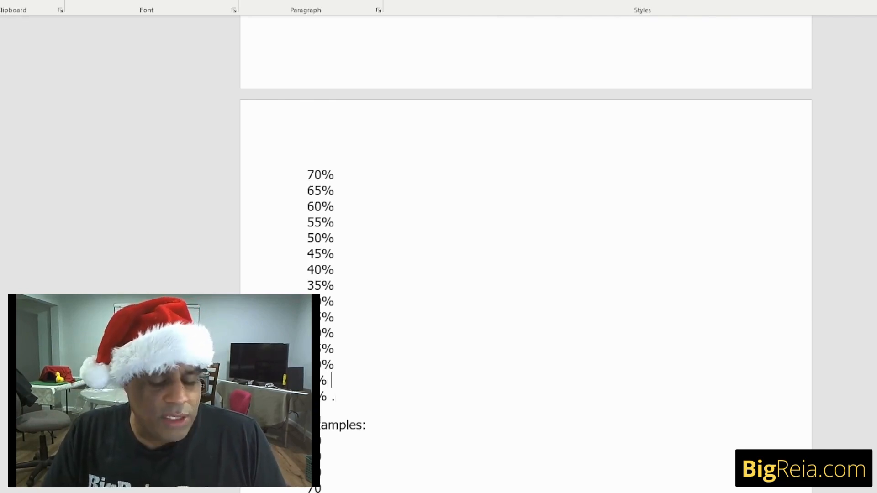
pyautogui.write('/')
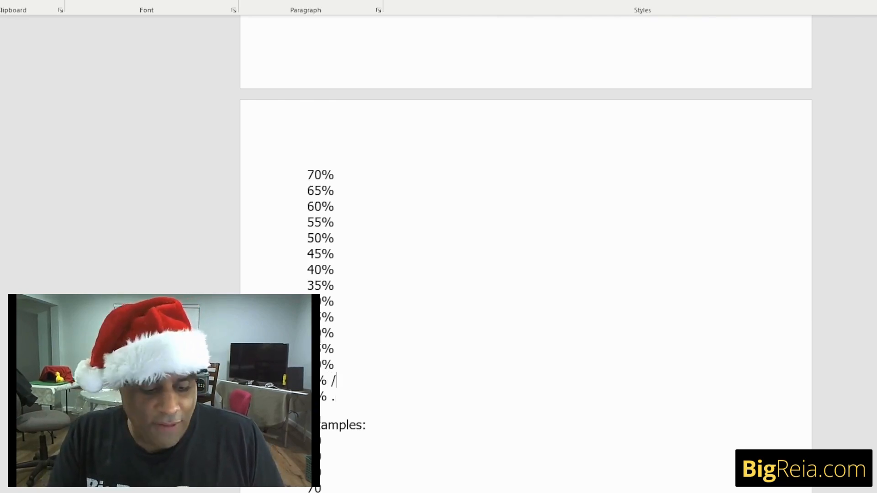
pyautogui.write('2 1')
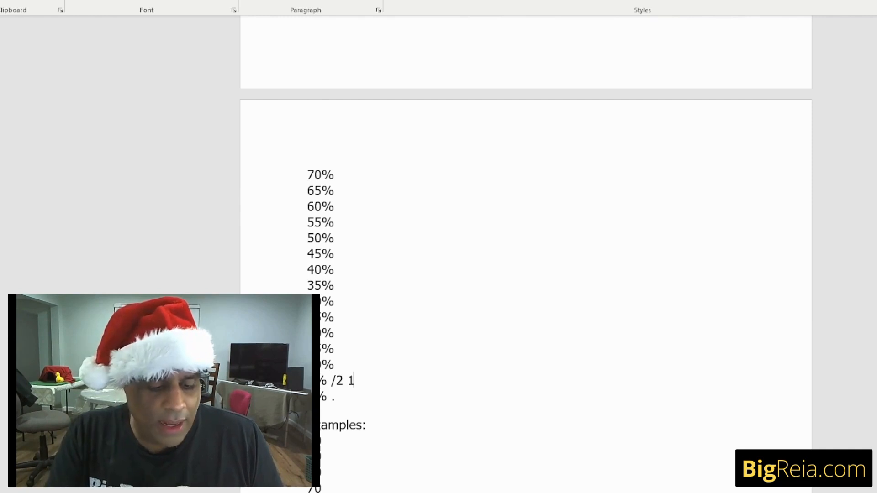
pyautogui.write('0%')
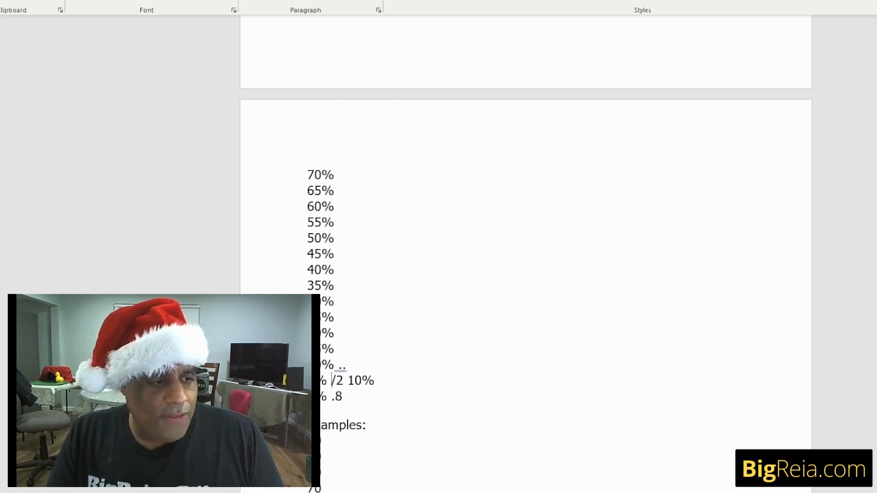
pyautogui.write('8')
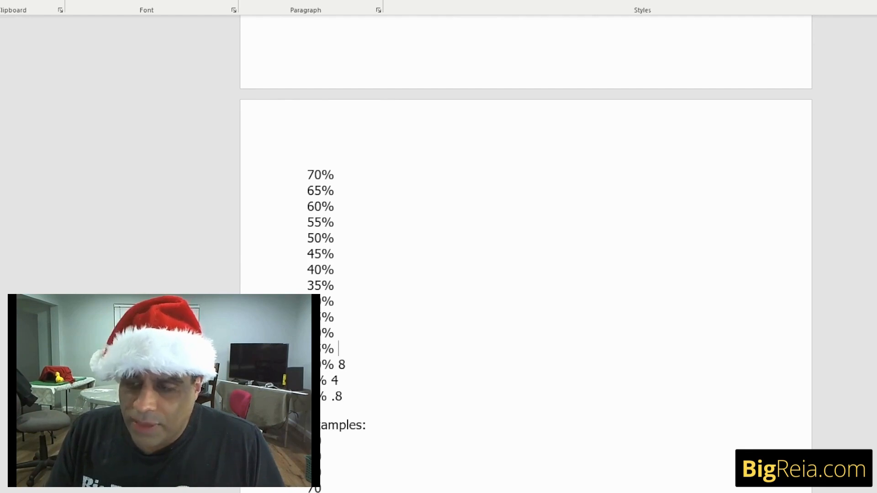
pyautogui.scroll(-3)
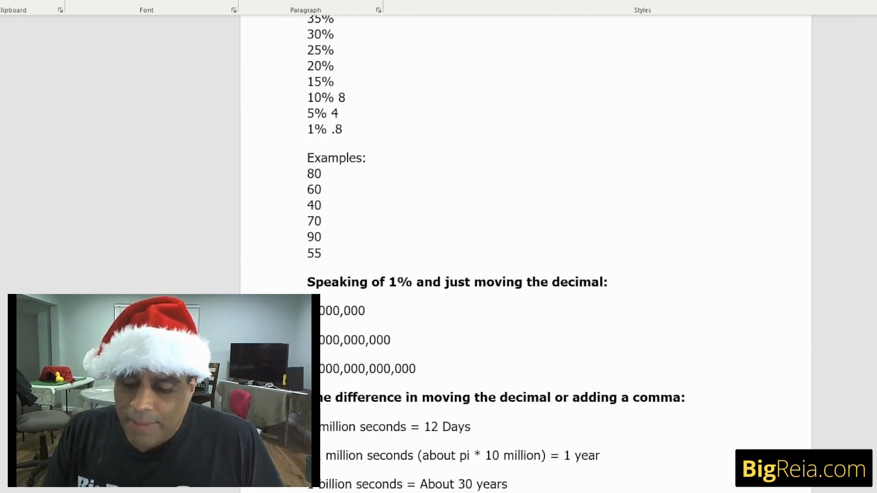
# - Write 12 after 15%, 16 after 20% and 20 after 25% in Now add that up
pyautogui.write('12')
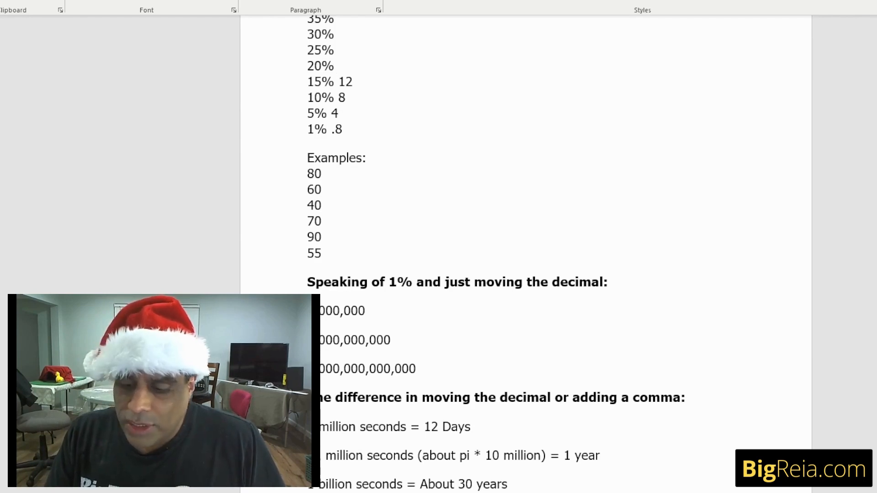
pyautogui.write('16')
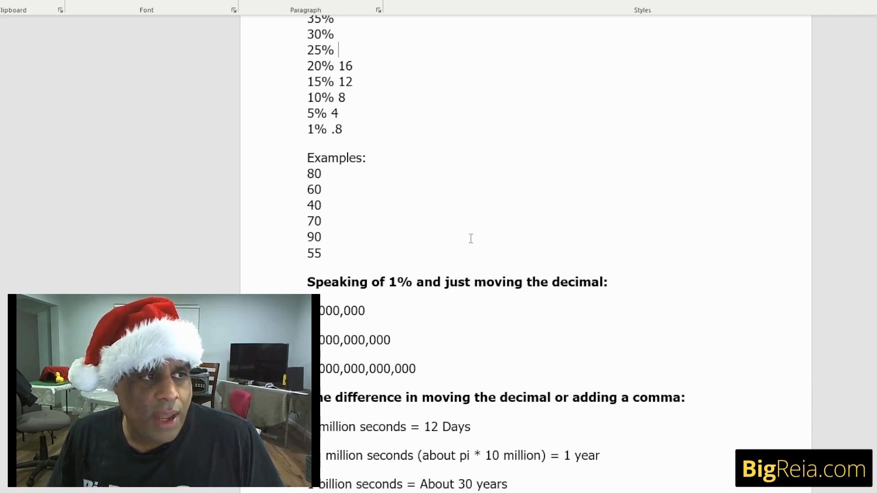
pyautogui.scroll(3)
pyautogui.write(' 20')
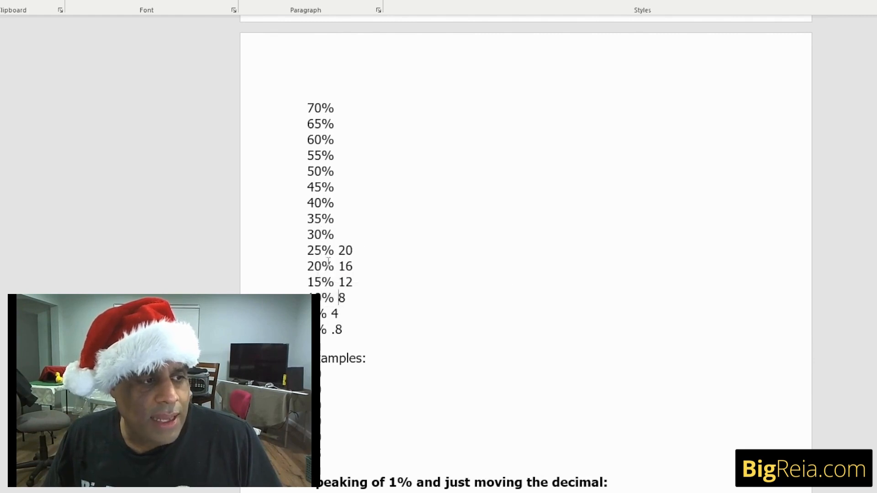
# - Enter 30% 24, 35% = 28 and 40% = 32 in the percentage list
pyautogui.write('24')
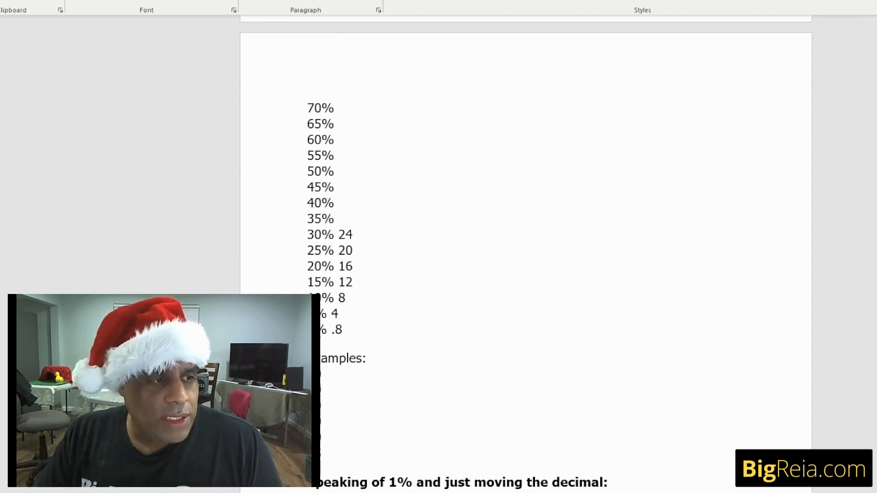
pyautogui.write('=')
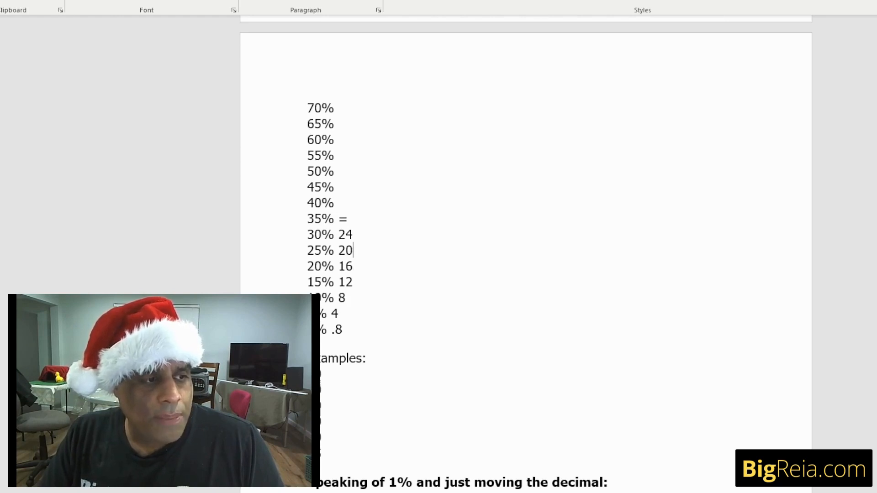
pyautogui.write('28')
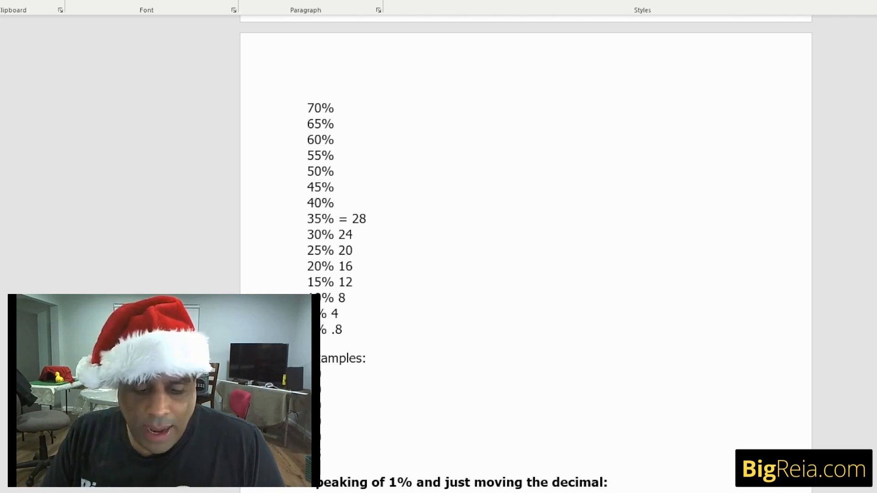
pyautogui.write('=')
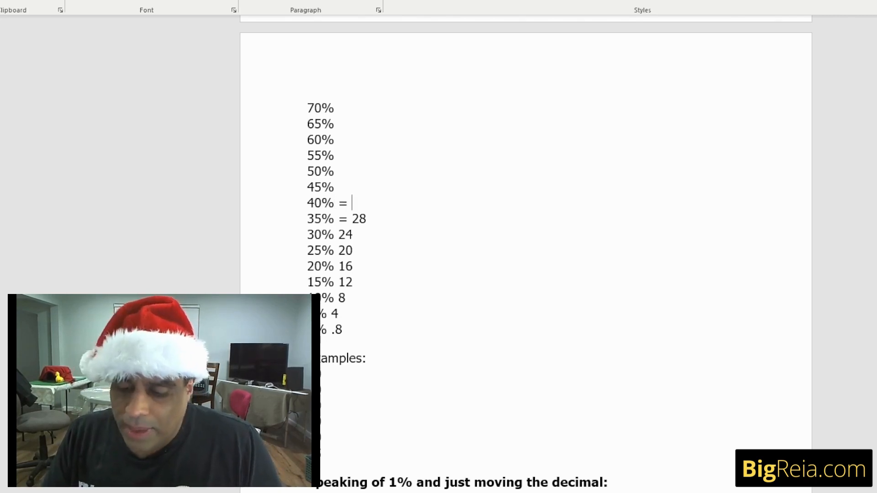
pyautogui.write('32')
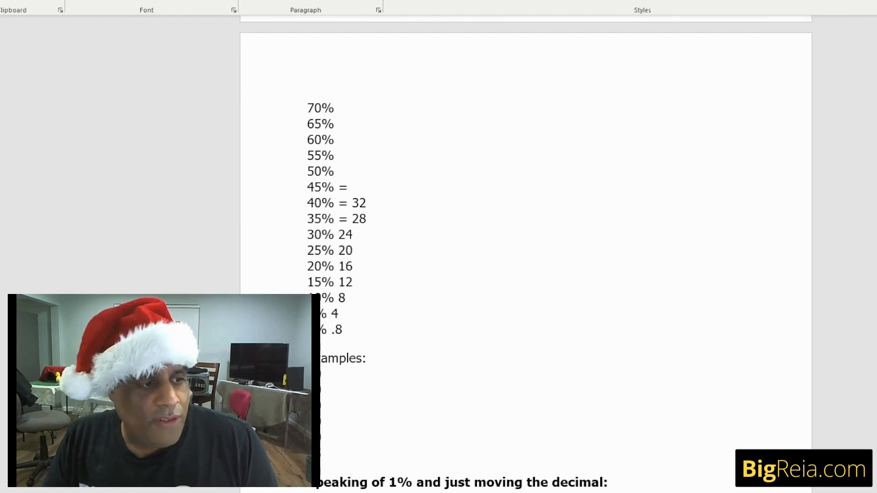
pyautogui.click(353, 187)
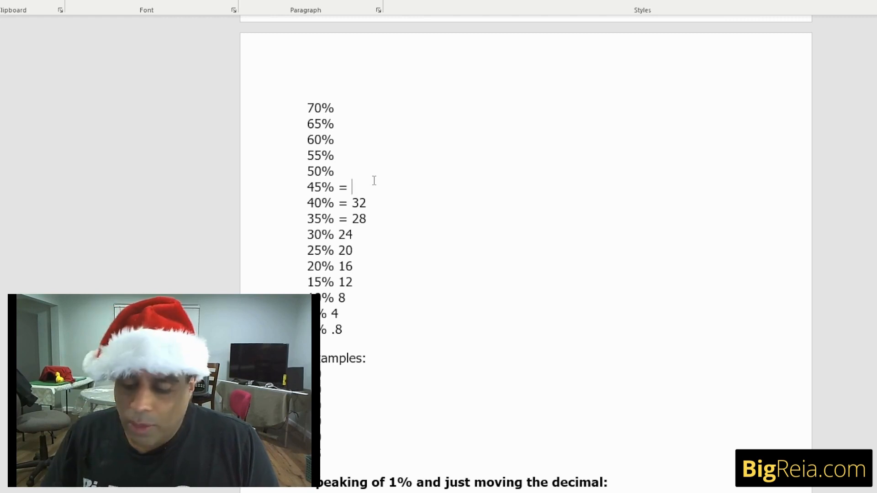
# - Enter = 36, = 40 and = 44 for the 45%, 50% and 55% lines
pyautogui.write('36')
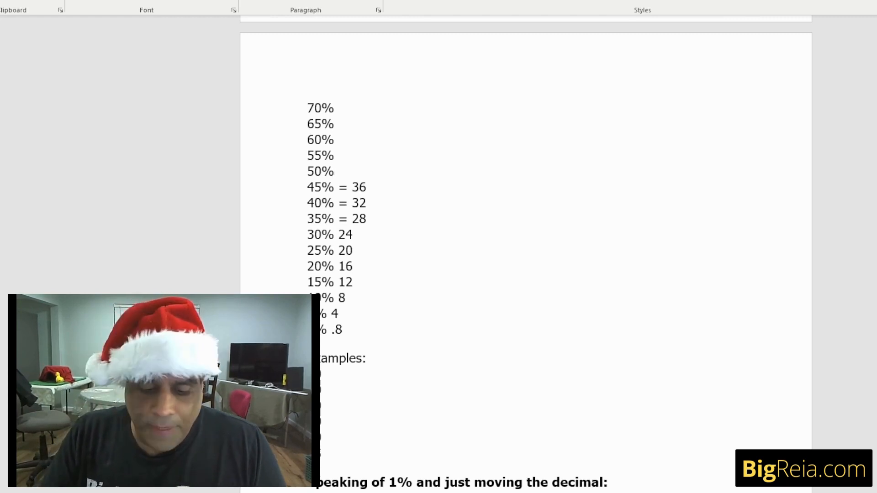
pyautogui.write('= 40')
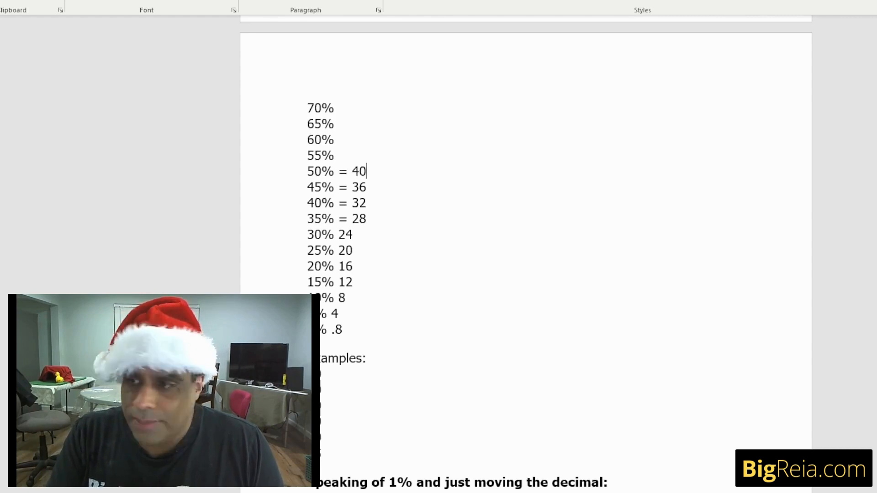
pyautogui.write('=')
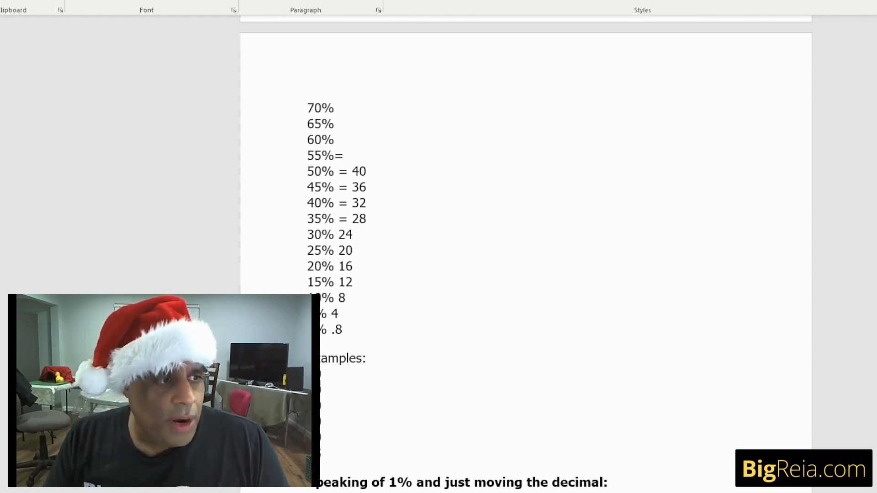
pyautogui.write('44')
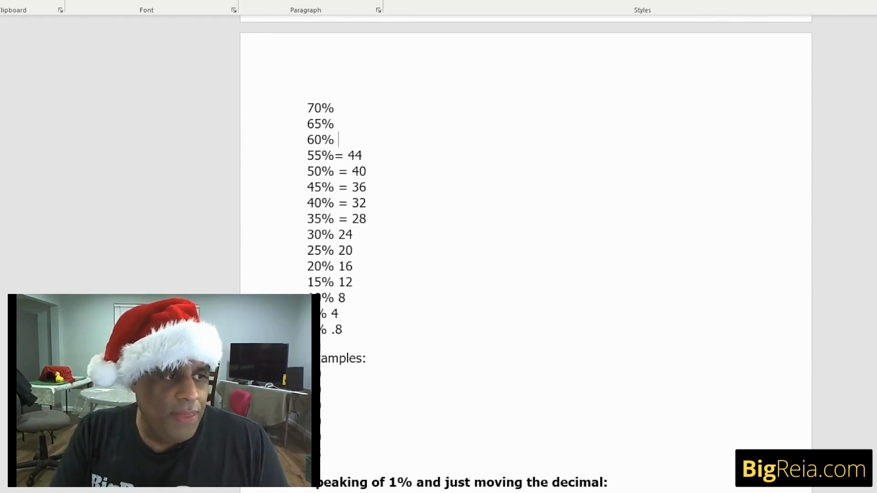
pyautogui.write('=')
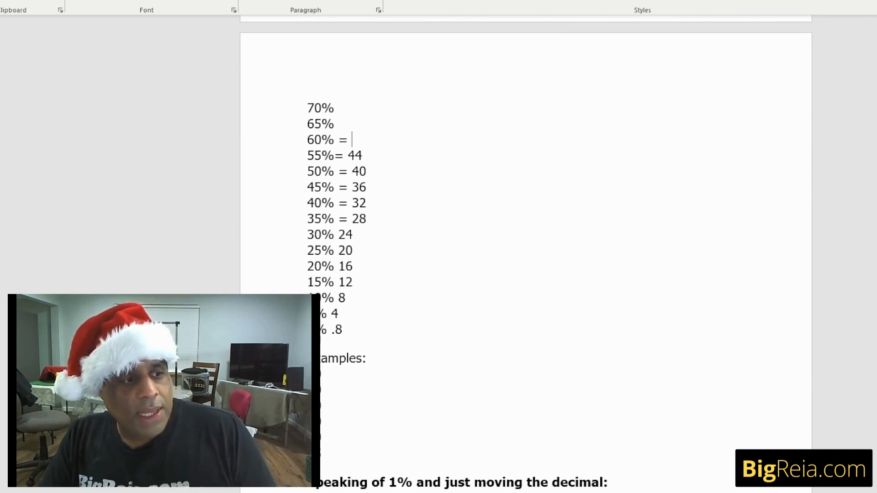
# - Enter 48 on the 60% line and 52 on the 65% line
pyautogui.doubleClick(359, 171)
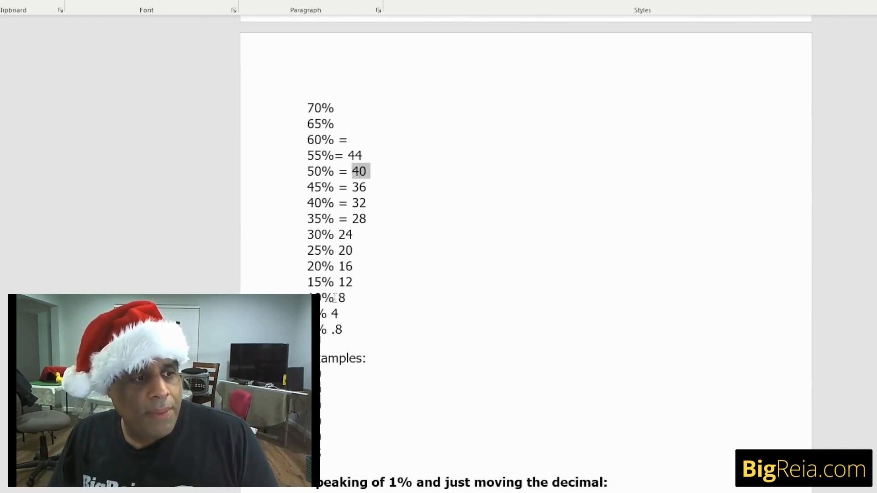
pyautogui.click(352, 139)
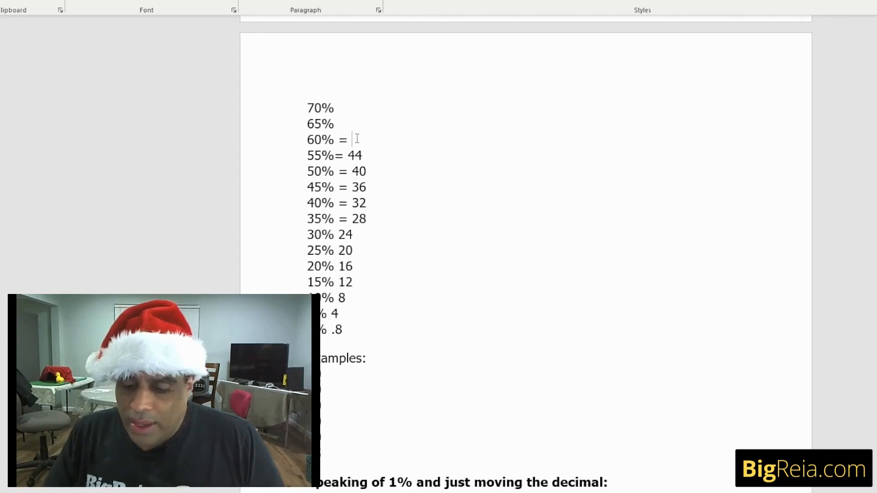
pyautogui.write('48')
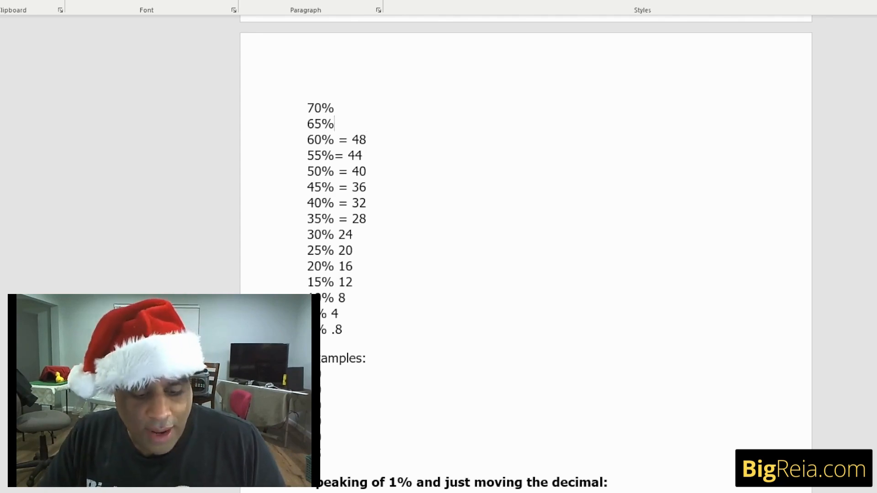
pyautogui.write('=')
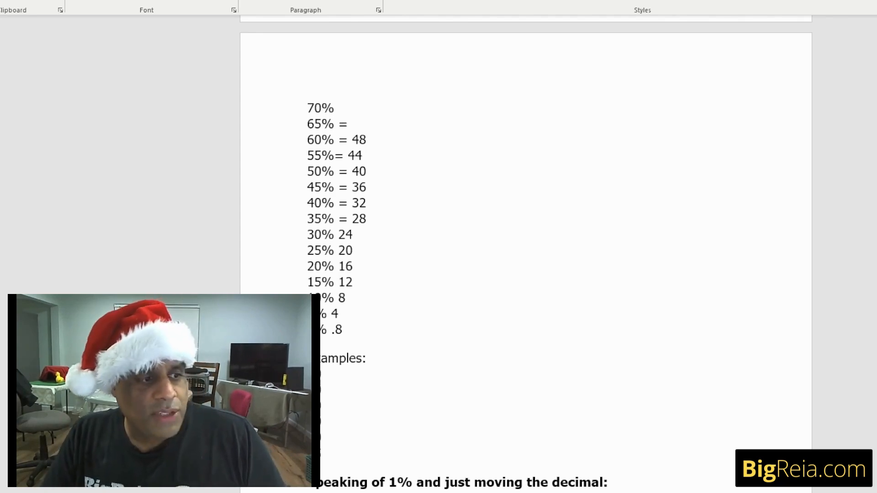
pyautogui.click(351, 124)
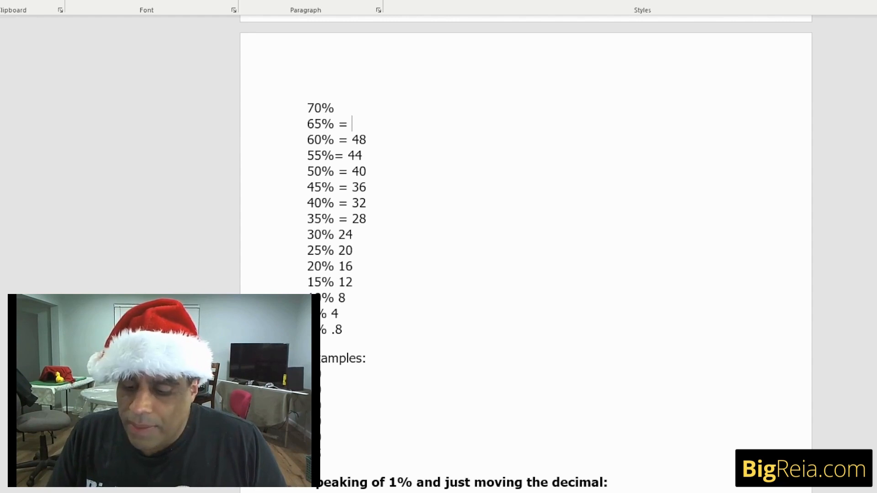
pyautogui.write('52')
pyautogui.click(337, 107)
pyautogui.write(' = 56')
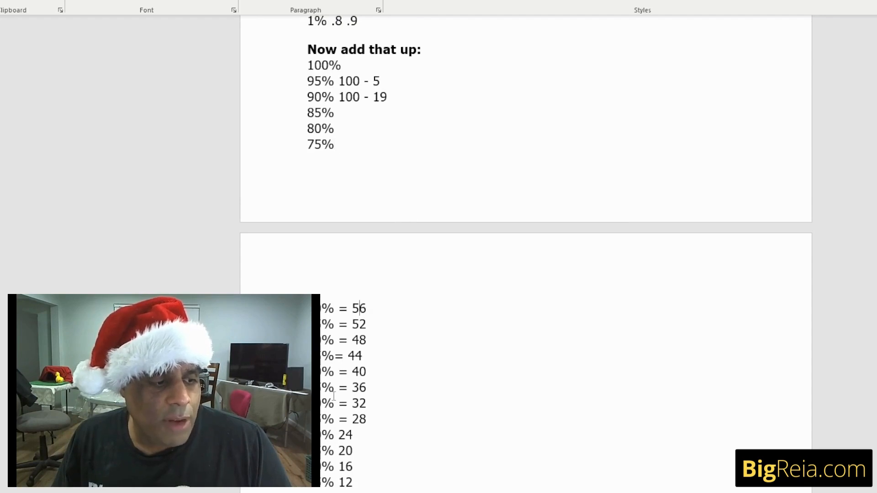
# - Complete the 75%, 80% and 85% lines as = 60, = 64 and = 68
pyautogui.scroll(-3)
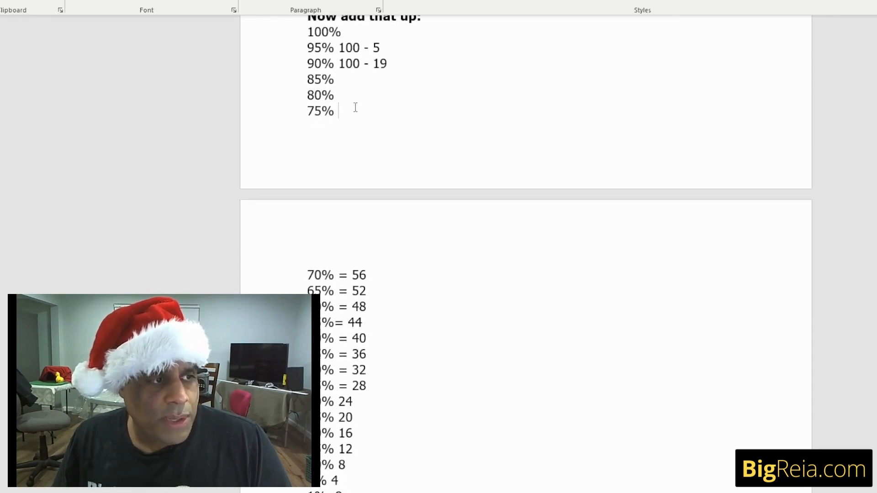
pyautogui.write('= 60')
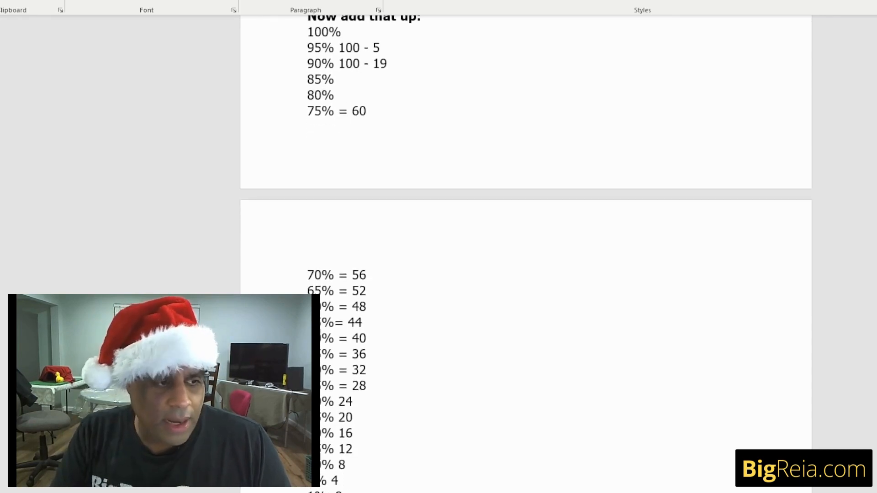
pyautogui.write('=')
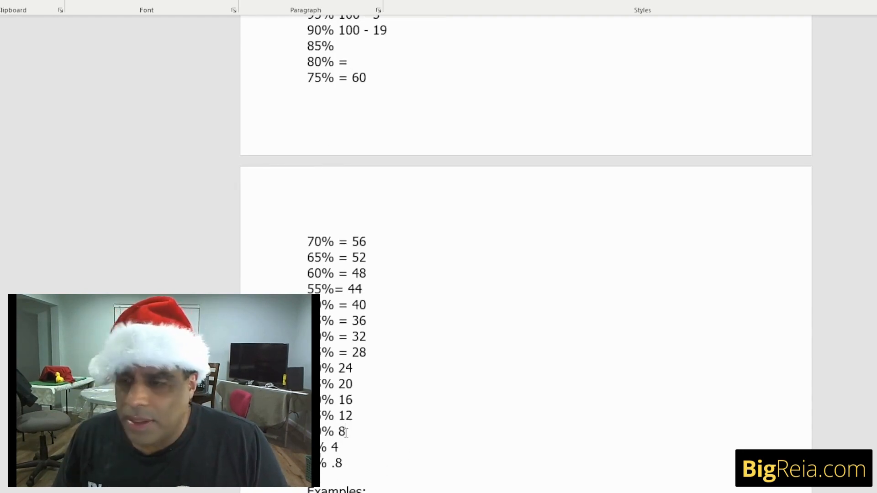
pyautogui.scroll(-3)
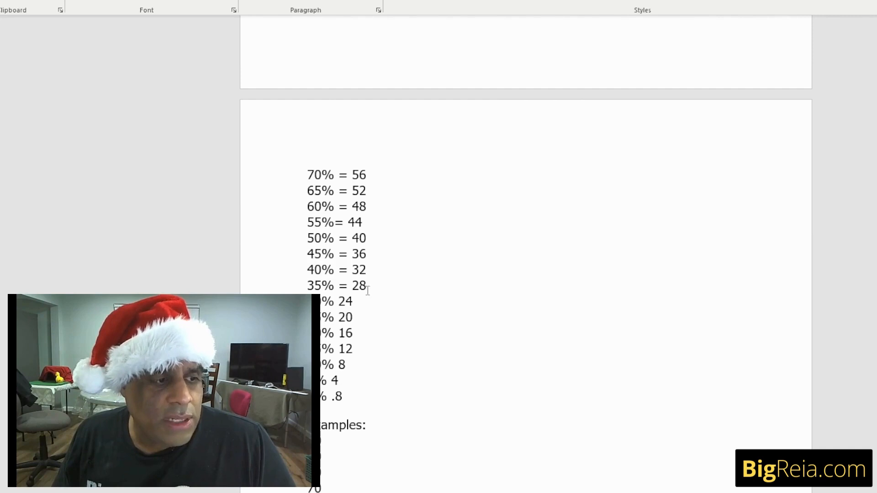
pyautogui.scroll(3)
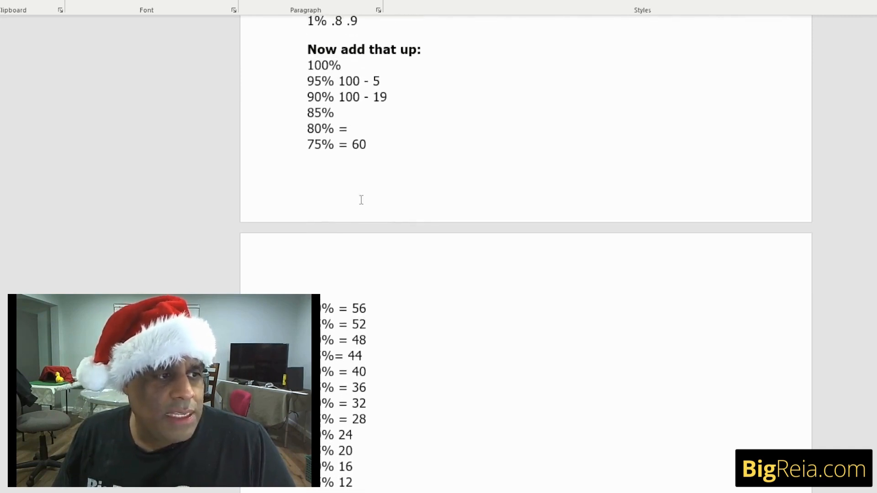
pyautogui.write('64')
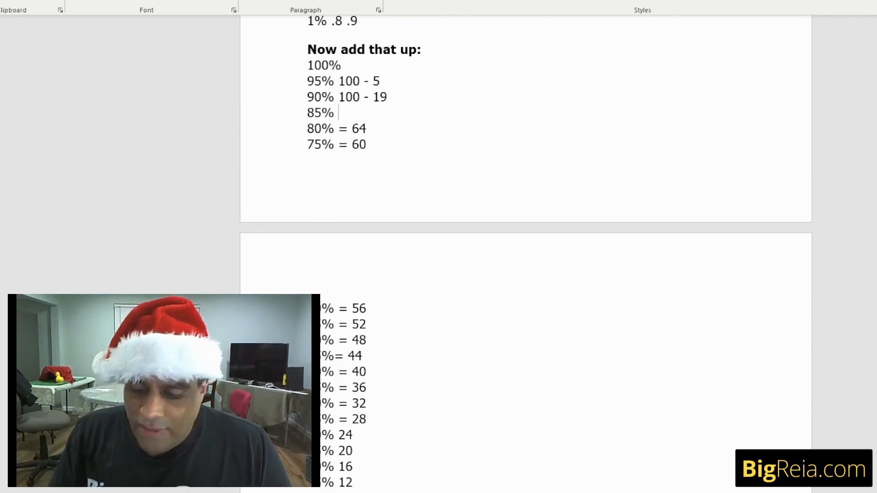
pyautogui.write('=')
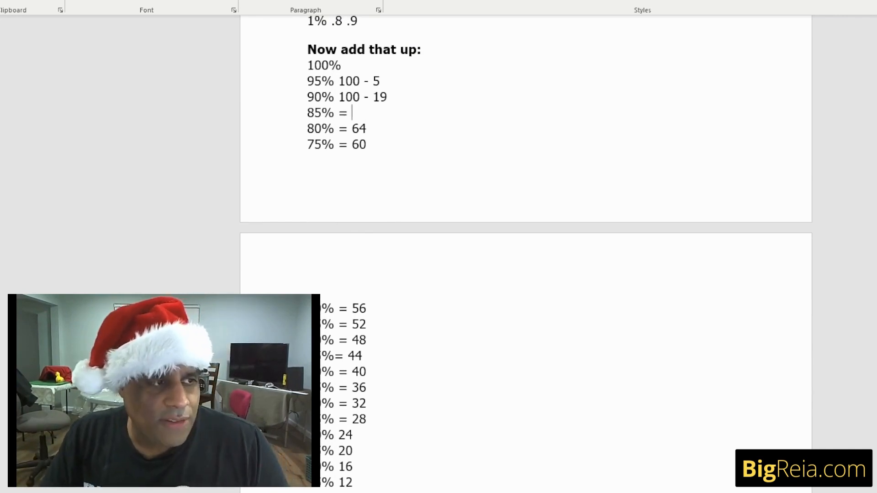
pyautogui.write('68')
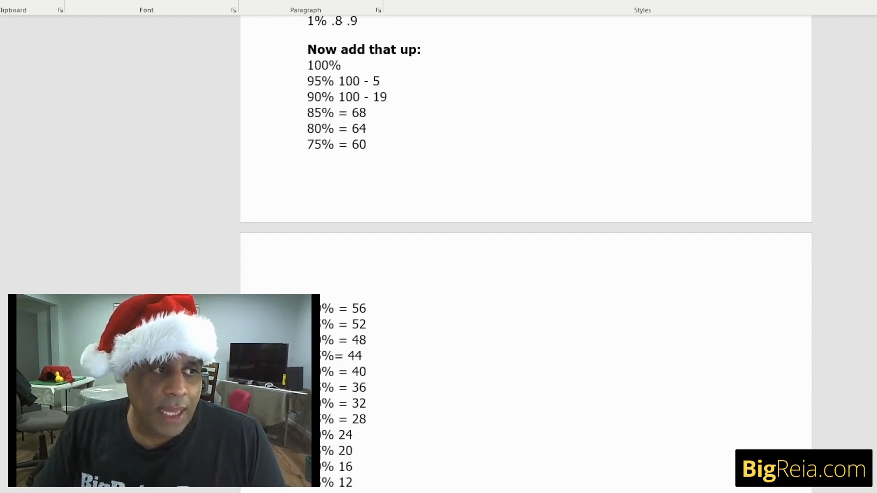
# - Replace the 19 on the 90% line with 72
pyautogui.press('backspace')
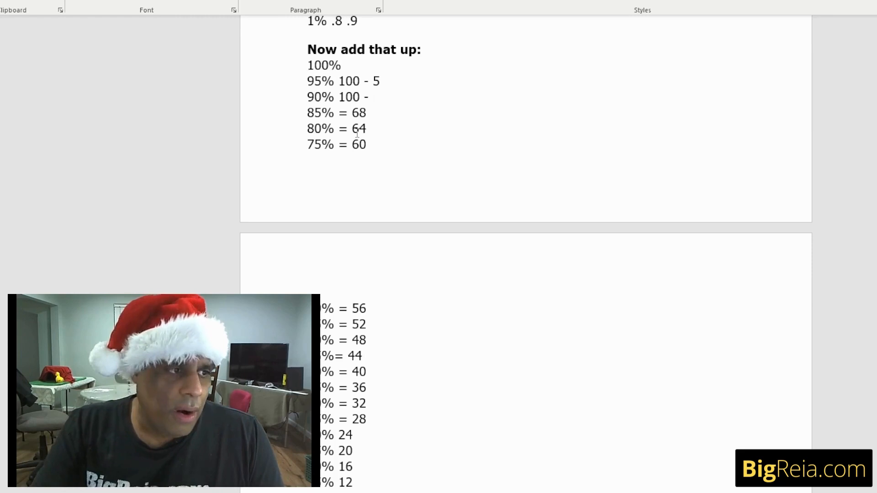
pyautogui.click(372, 96)
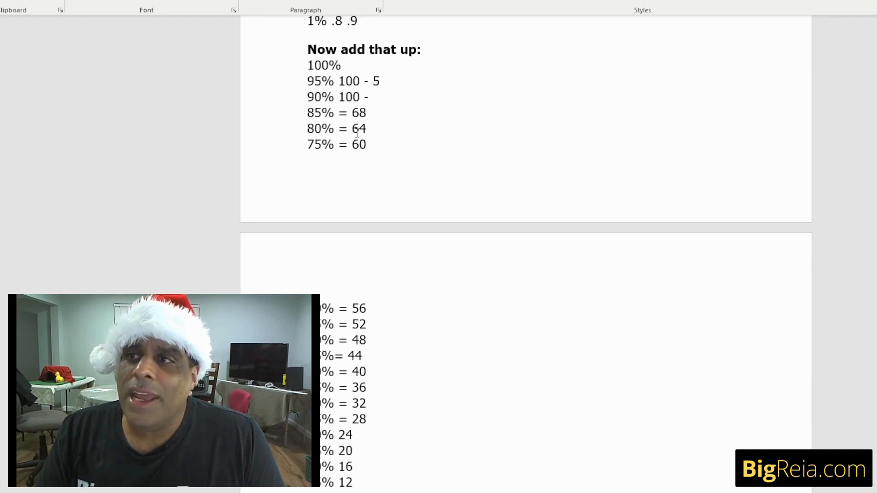
pyautogui.click(372, 97)
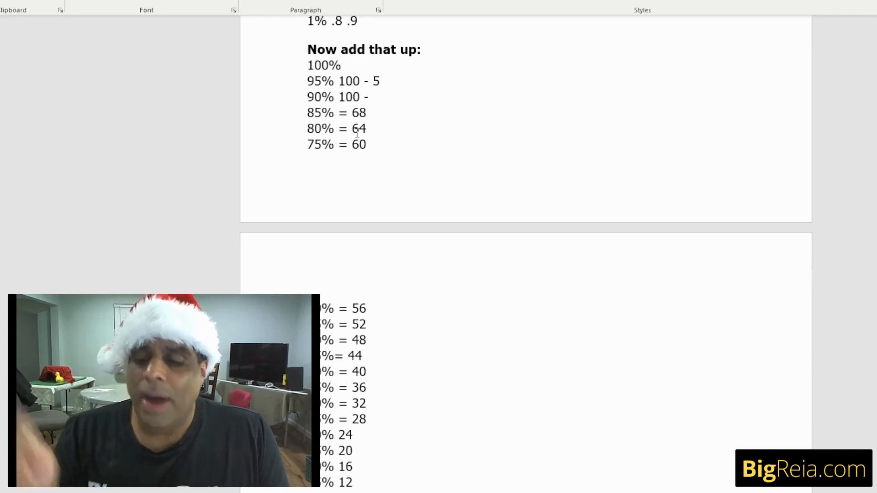
pyautogui.write('7')
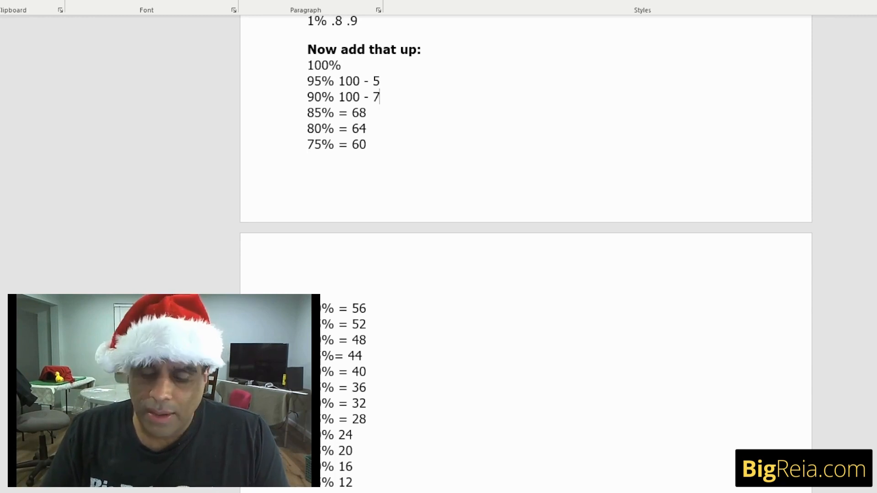
pyautogui.write('2')
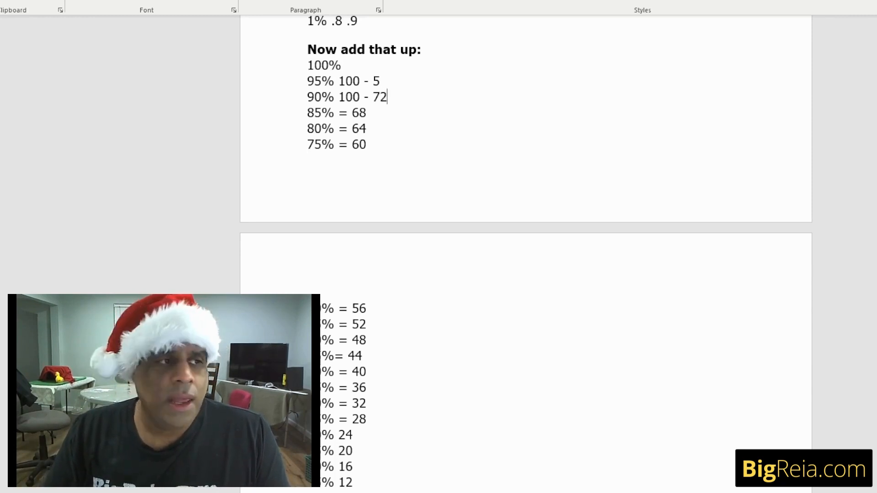
# - Delete the selected word and enter 76 after '95% 100 -'
pyautogui.doubleClick(358, 112)
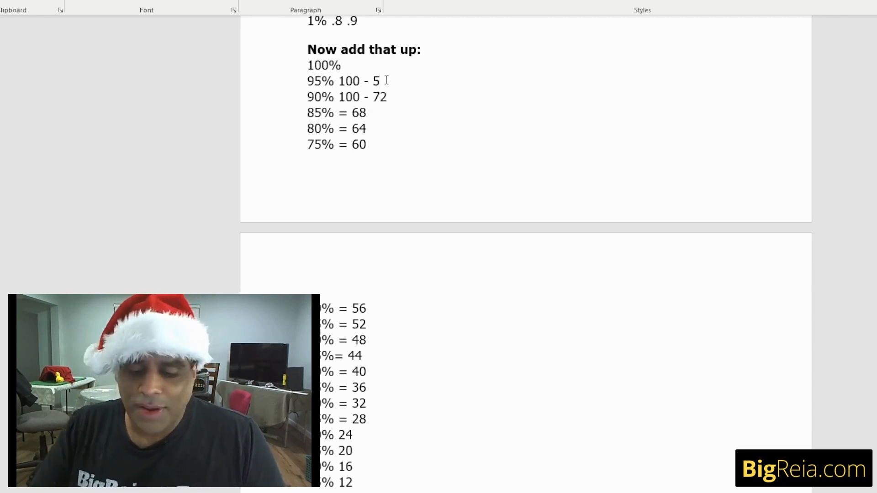
pyautogui.press('Backspace')
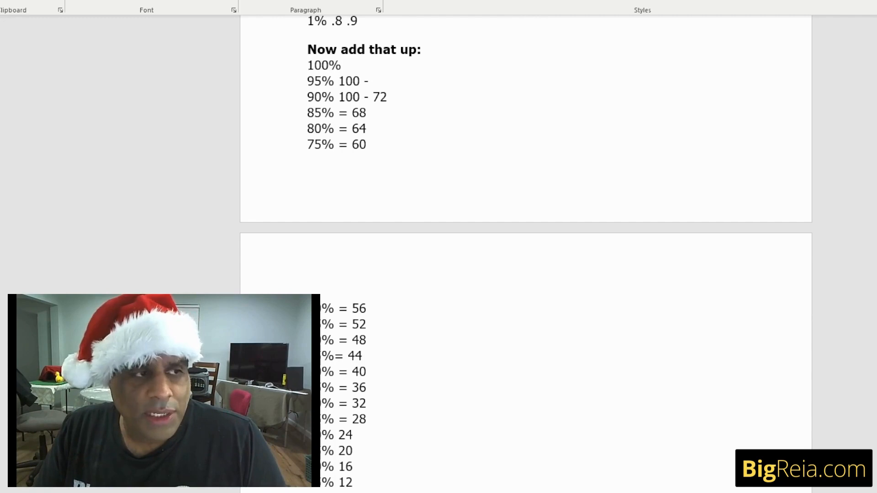
pyautogui.click(373, 81)
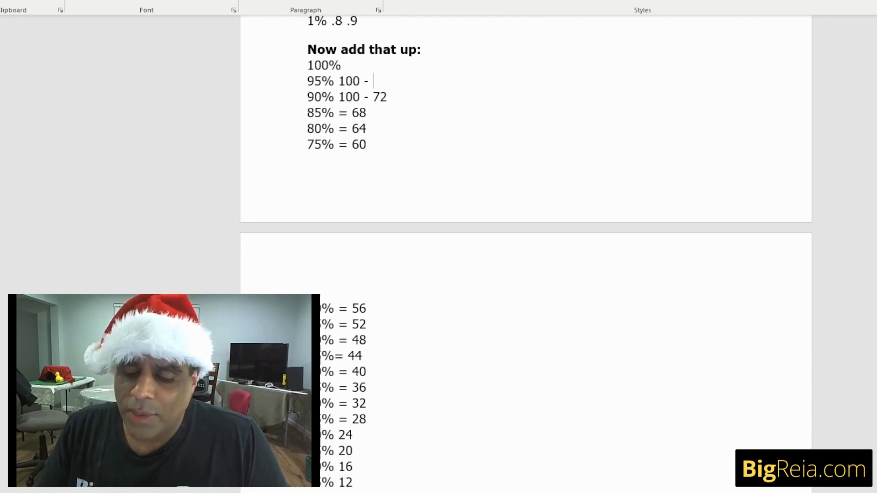
pyautogui.write('76')
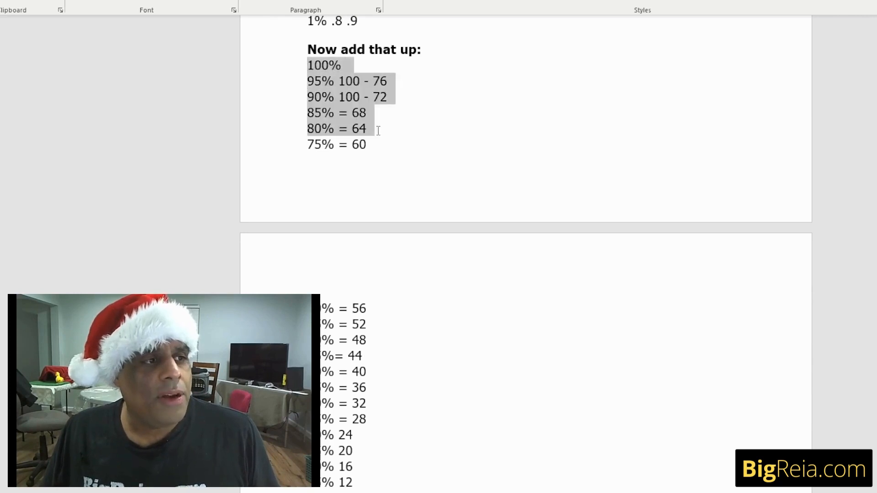
pyautogui.scroll(3)
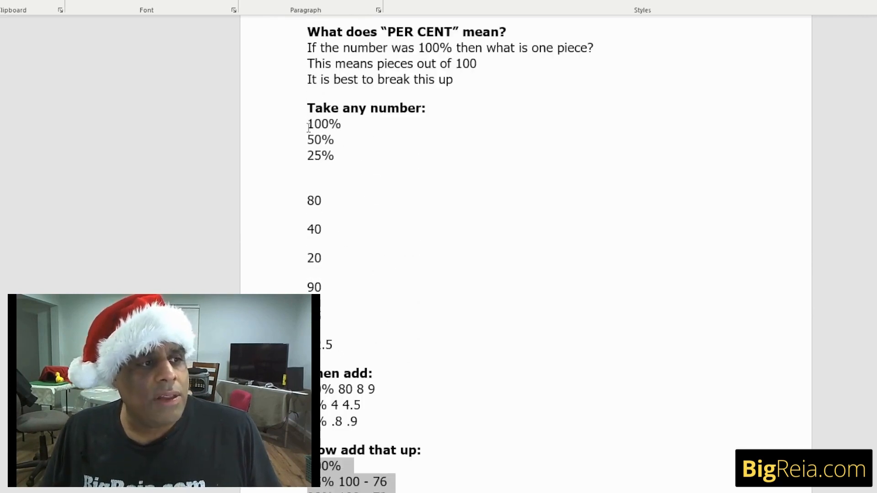
pyautogui.scroll(-3)
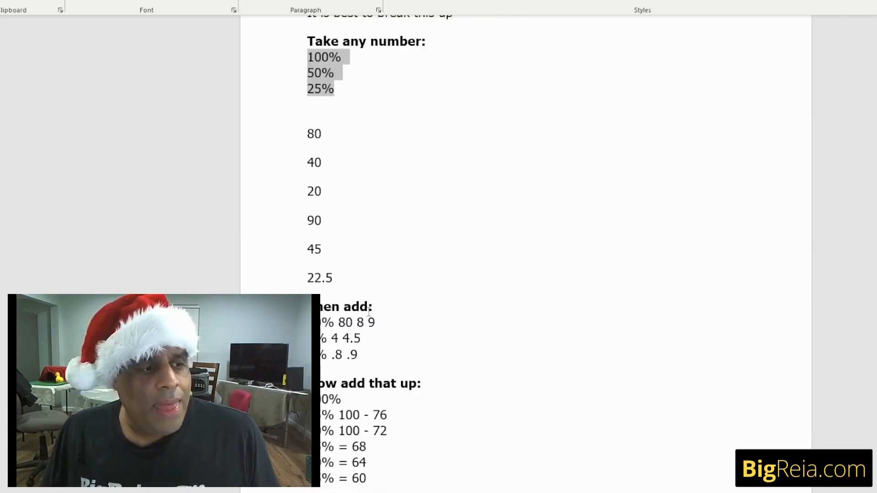
pyautogui.click(381, 355)
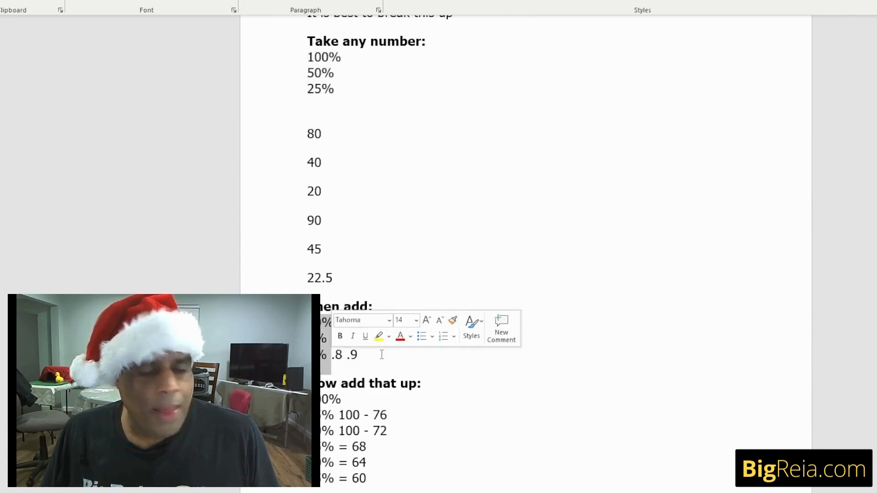
pyautogui.scroll(-3)
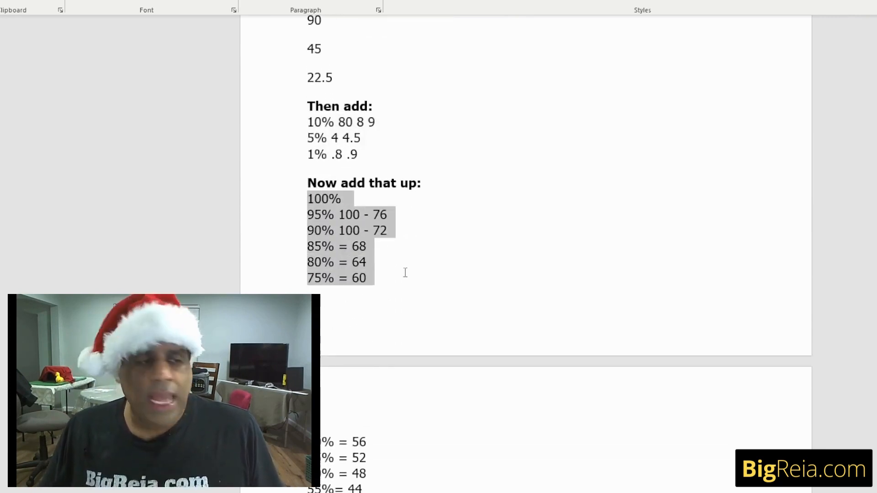
pyautogui.scroll(-3)
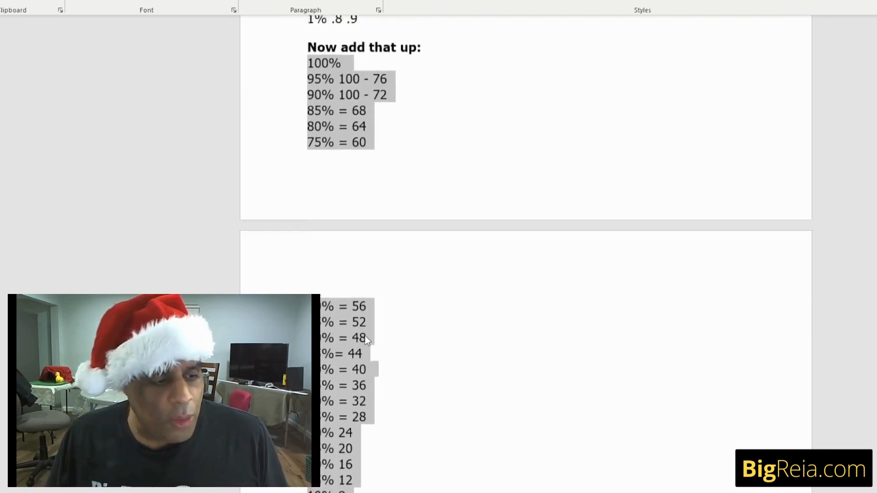
pyautogui.scroll(-3)
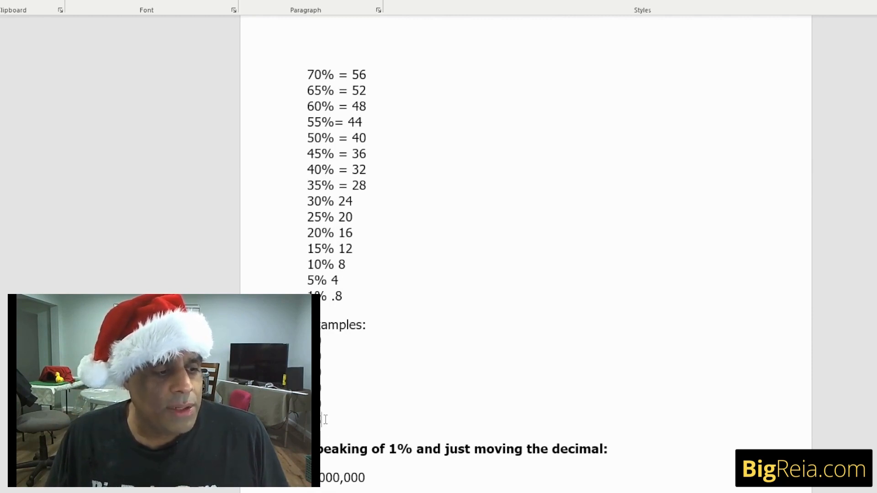
pyautogui.scroll(-3)
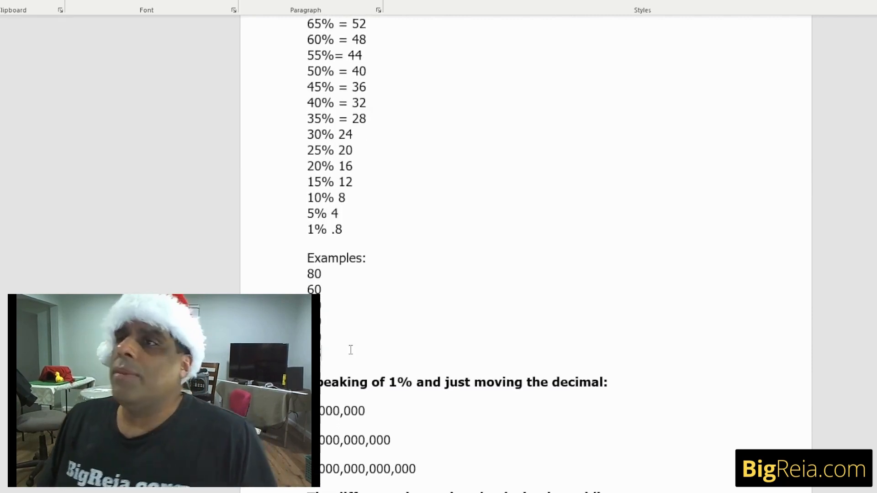
pyautogui.scroll(3)
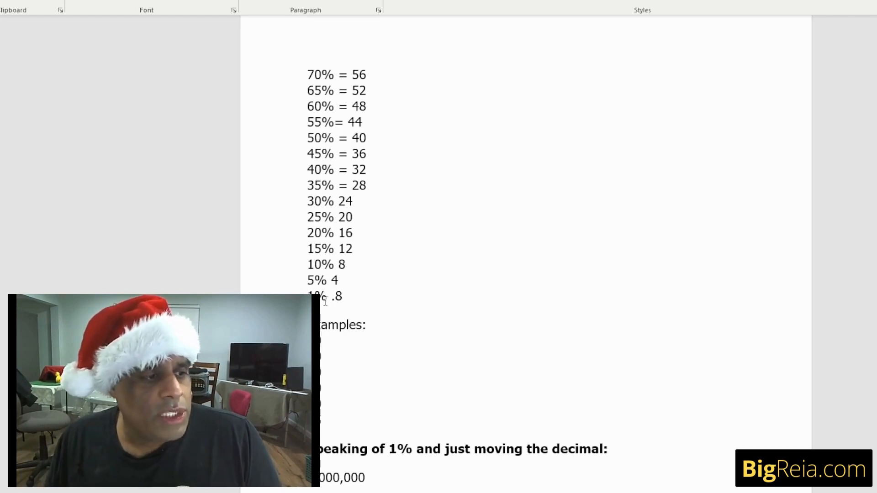
pyautogui.scroll(3)
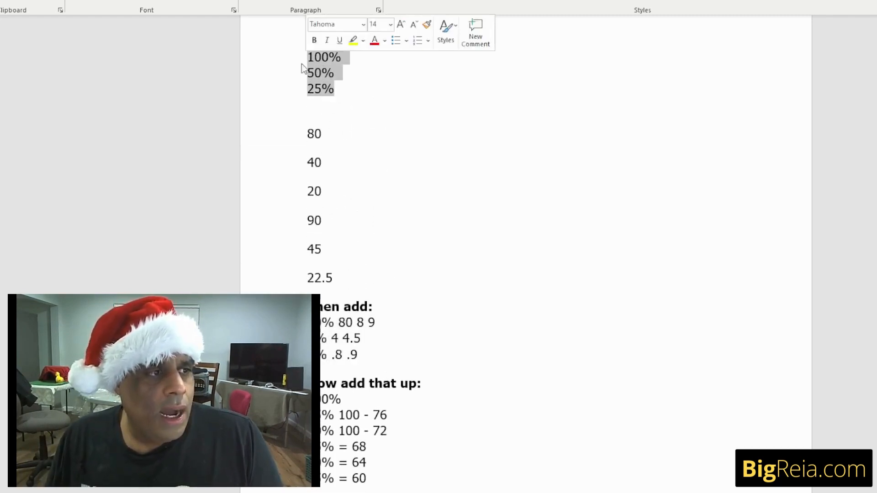
pyautogui.click(341, 89)
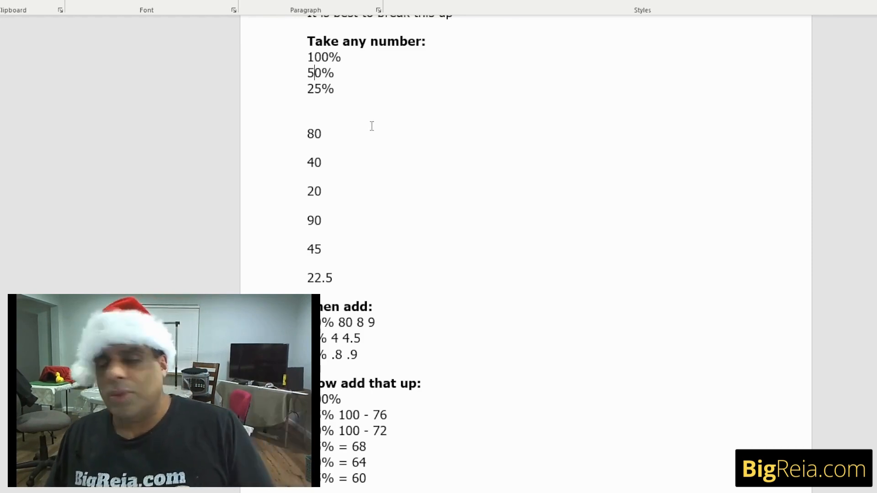
pyautogui.scroll(-3)
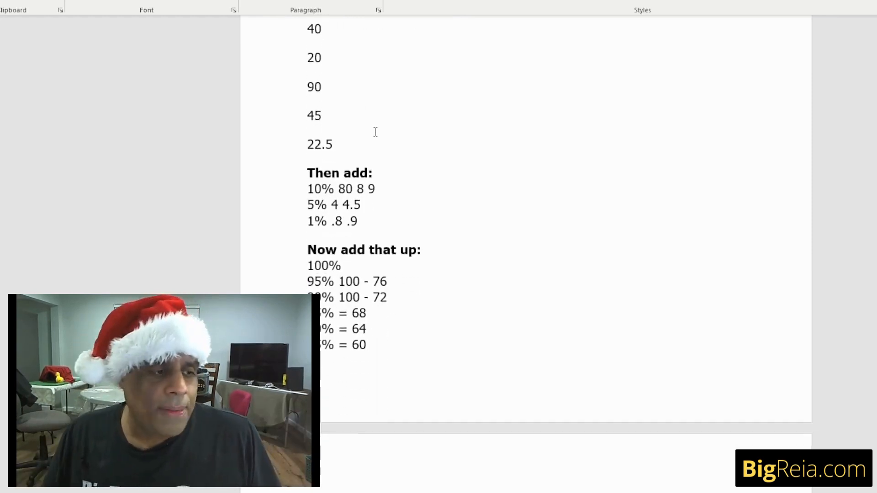
pyautogui.scroll(-3)
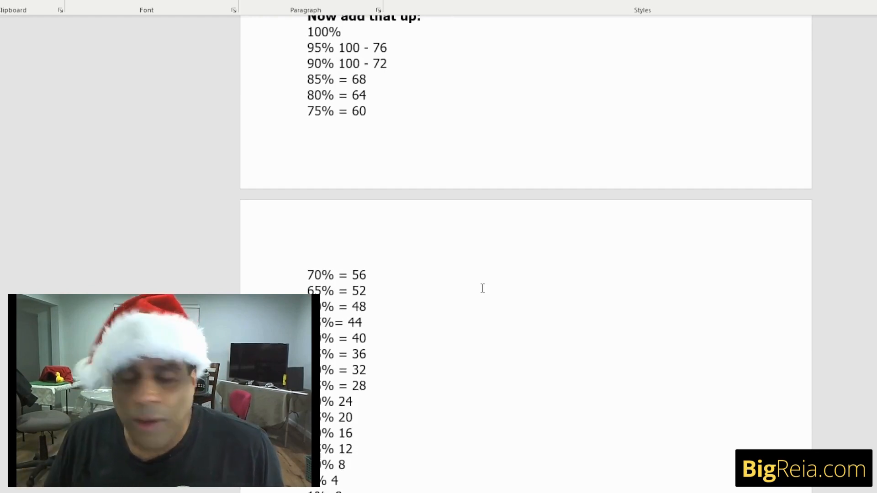
pyautogui.scroll(-3)
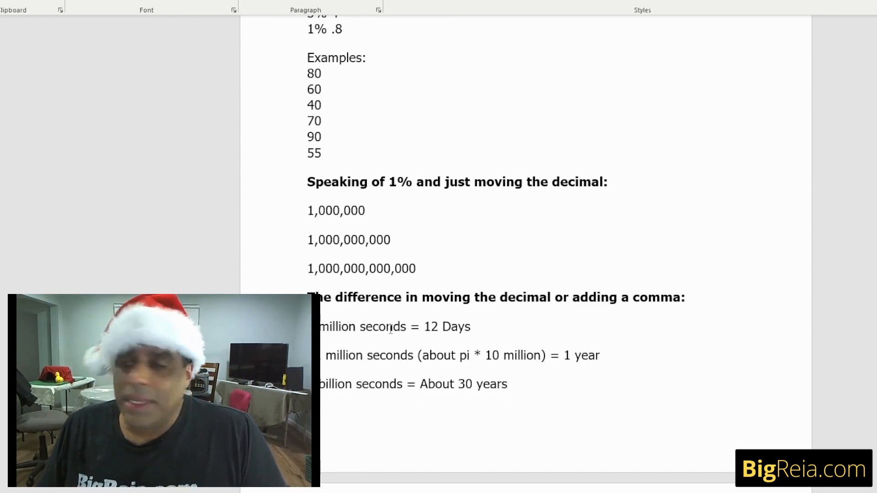
pyautogui.scroll(-3)
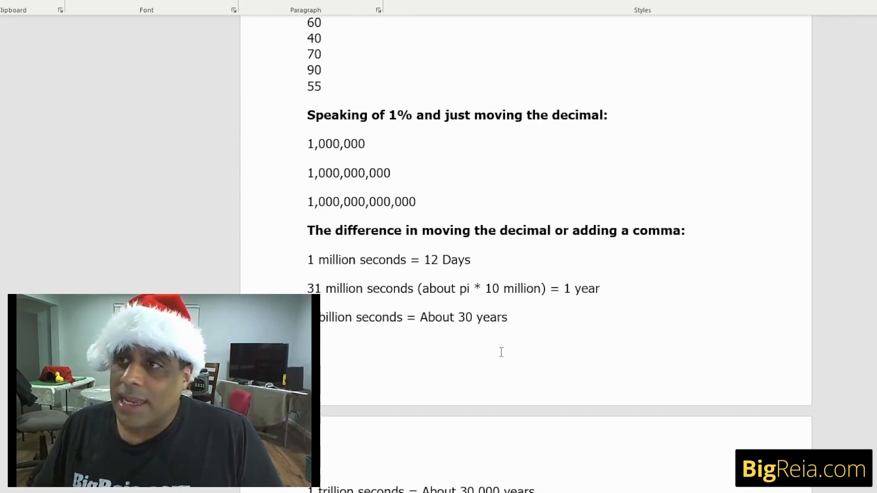
pyautogui.scroll(-3)
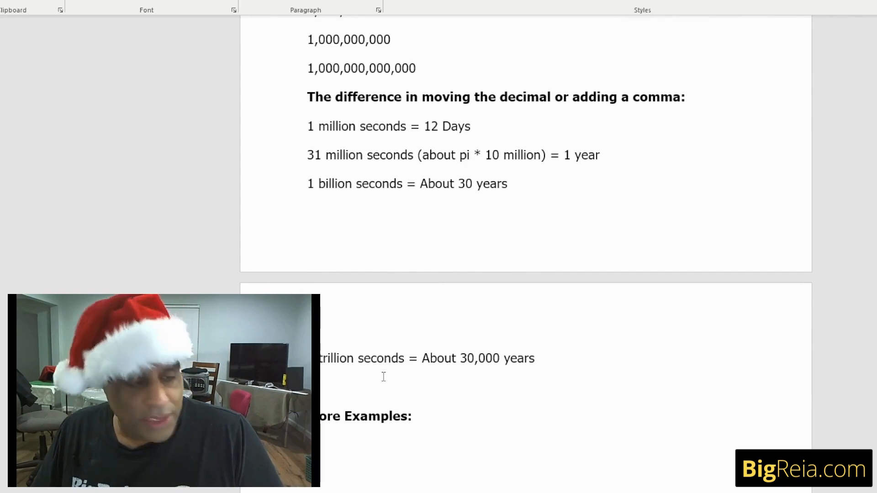
pyautogui.scroll(-3)
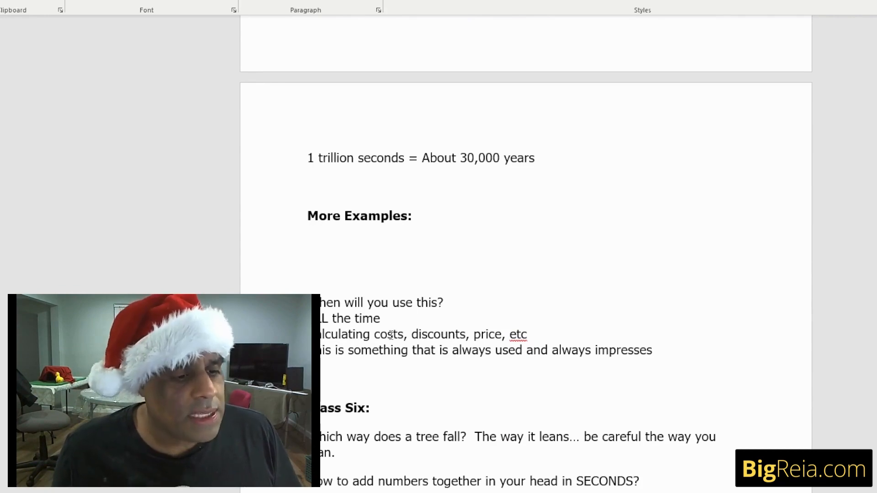
pyautogui.scroll(3)
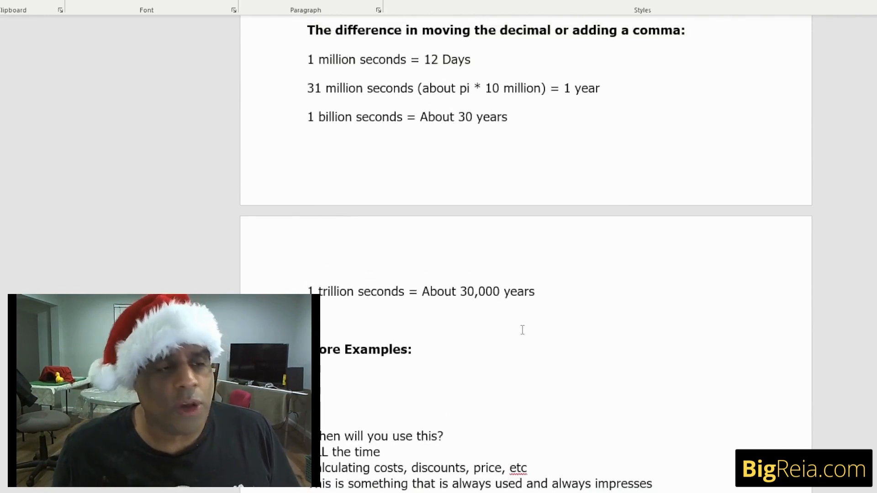
pyautogui.scroll(3)
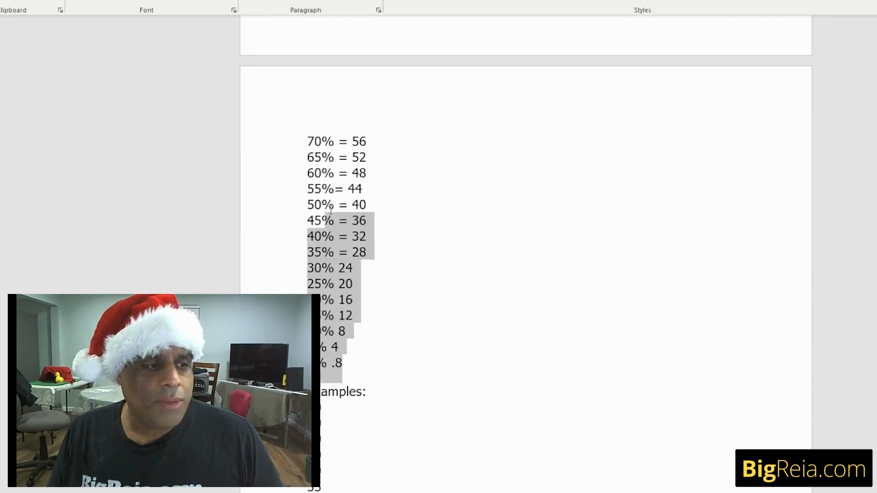
pyautogui.scroll(-3)
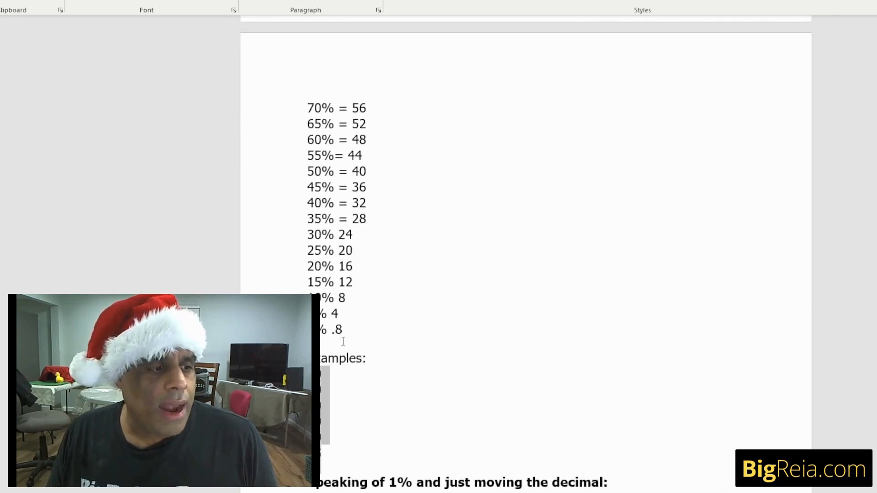
pyautogui.scroll(3)
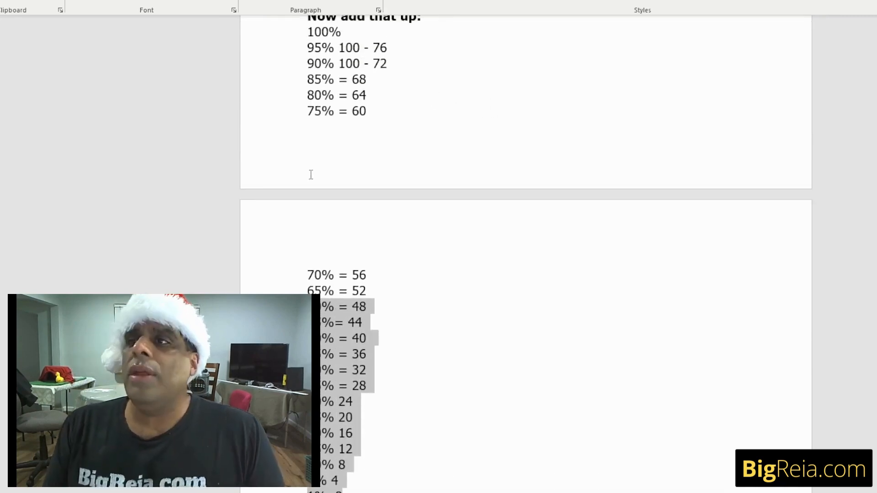